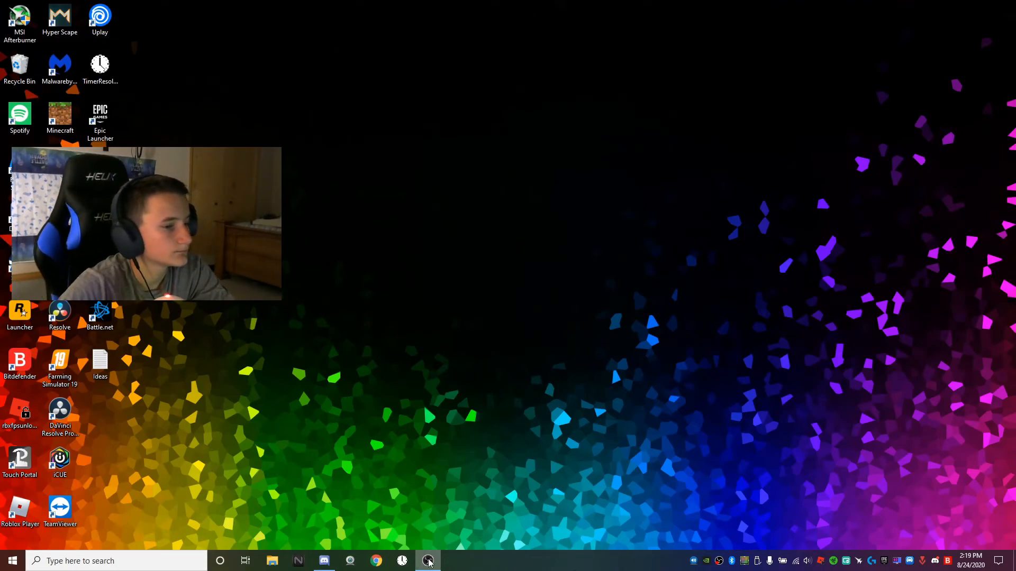
# Search 'msi afterburner' in Chrome and reach the Download options on msi.com/page/afterburner.
pyautogui.click(375, 561)
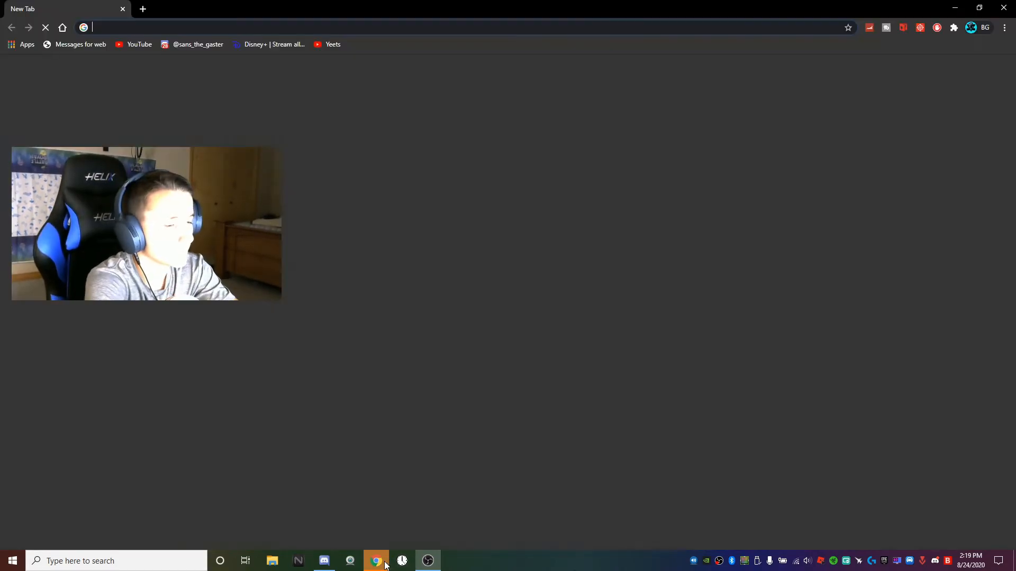
pyautogui.write('msi after')
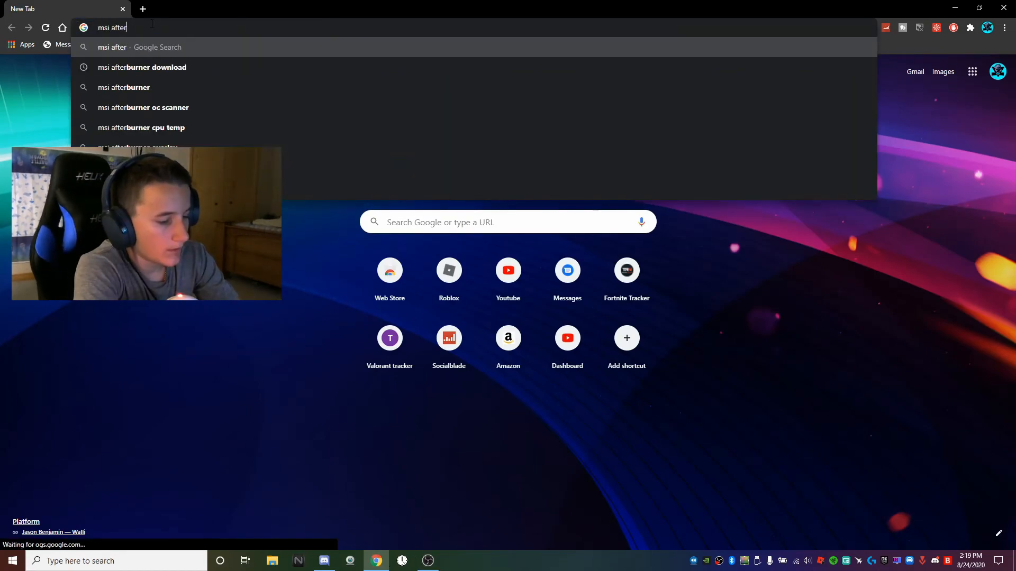
pyautogui.write('burner')
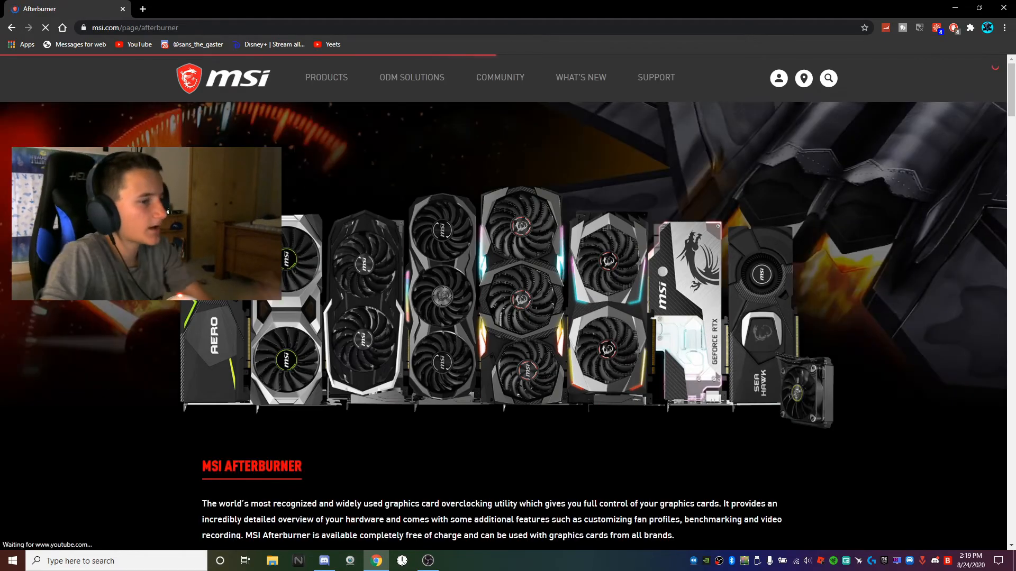
pyautogui.scroll(-3)
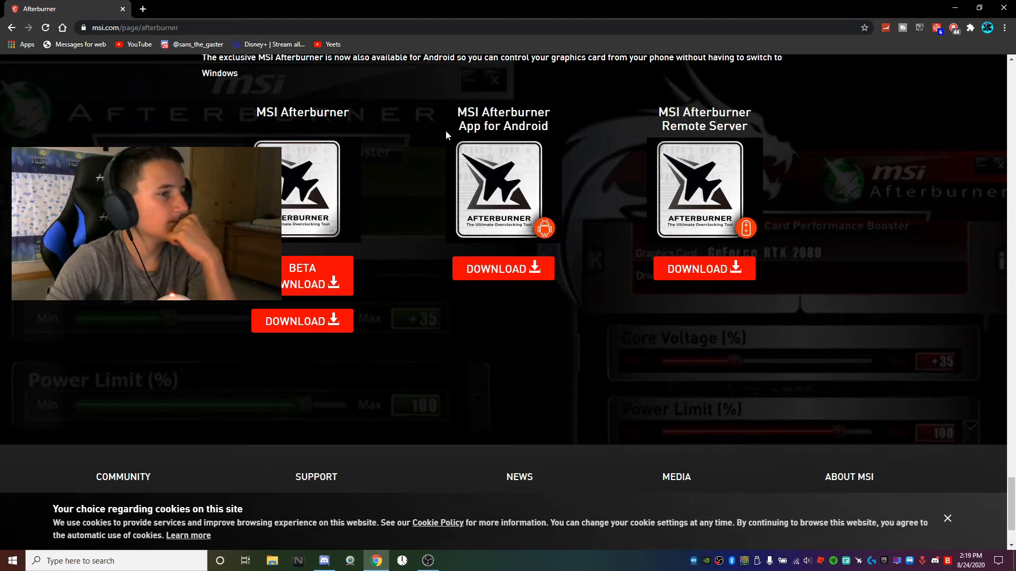
pyautogui.click(502, 268)
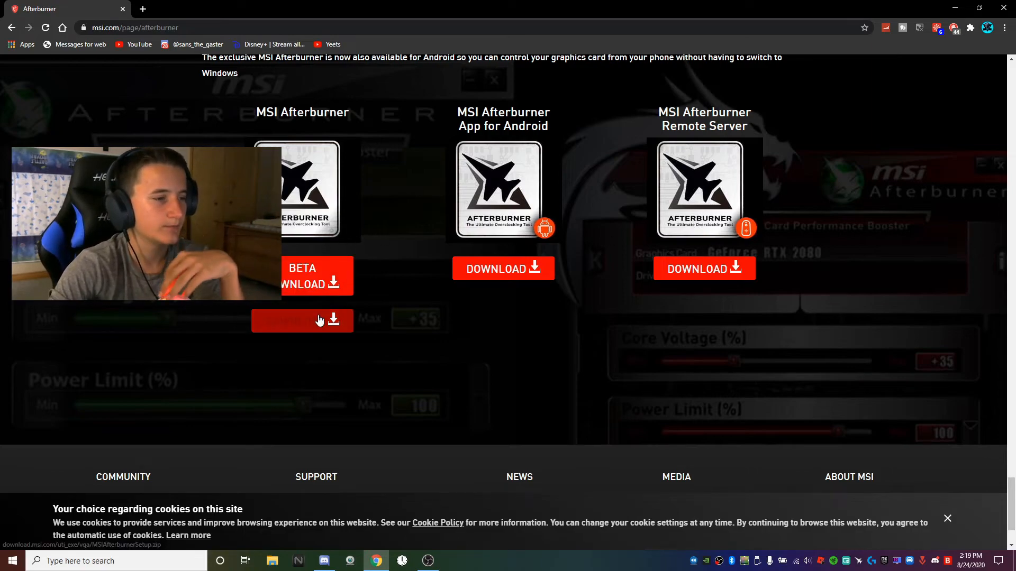
pyautogui.click(302, 275)
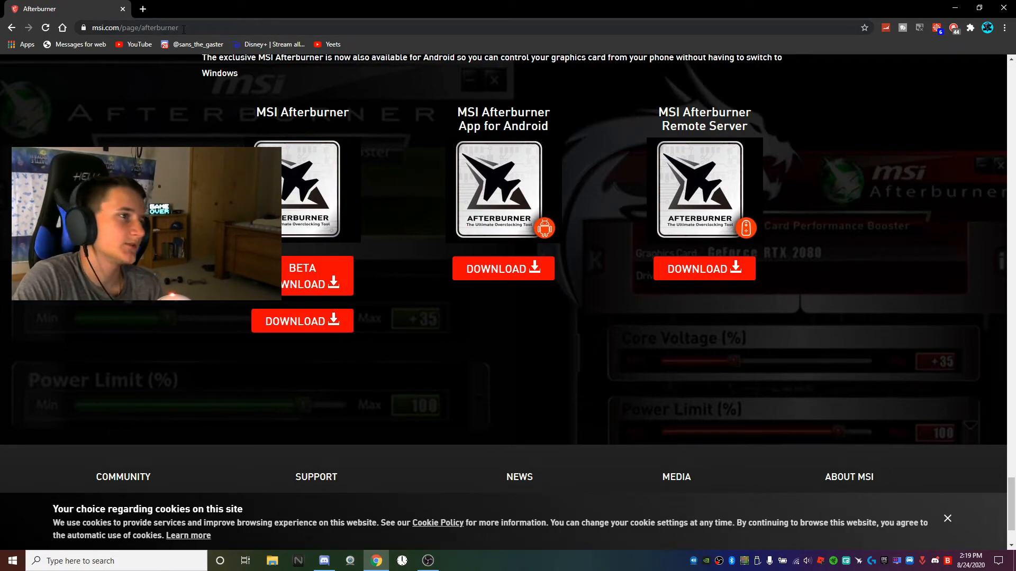
# Note the Afterburner address in Notepad, then search 'heaven benchmark 4.0' and reach the Unigine Heaven page.
pyautogui.click(134, 27)
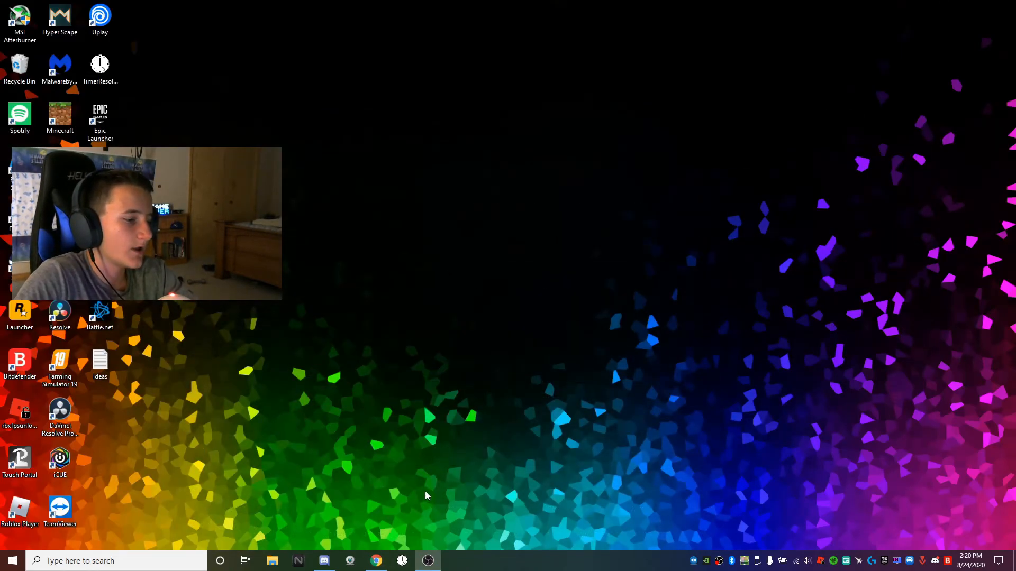
pyautogui.write('np')
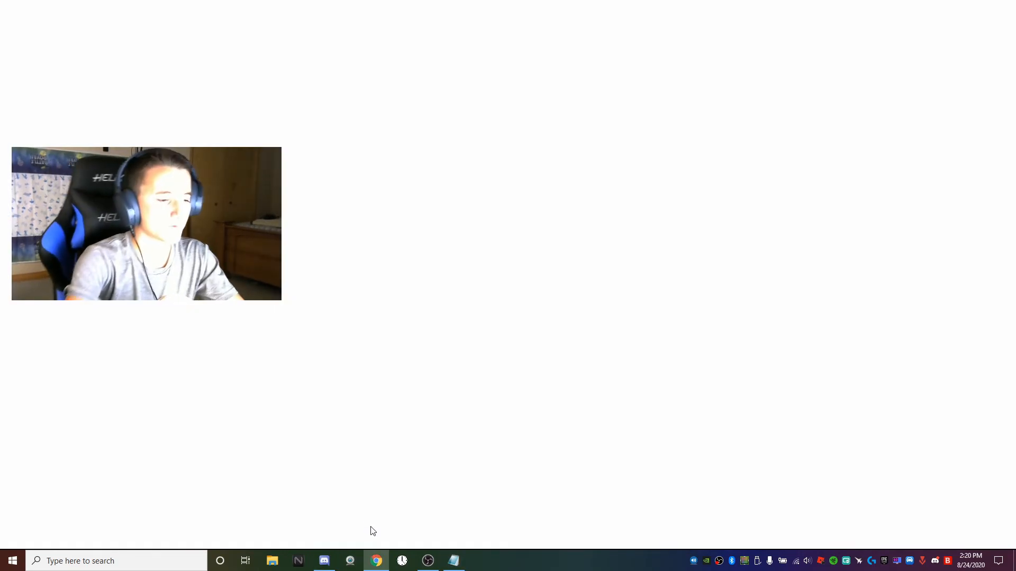
pyautogui.write('heavean')
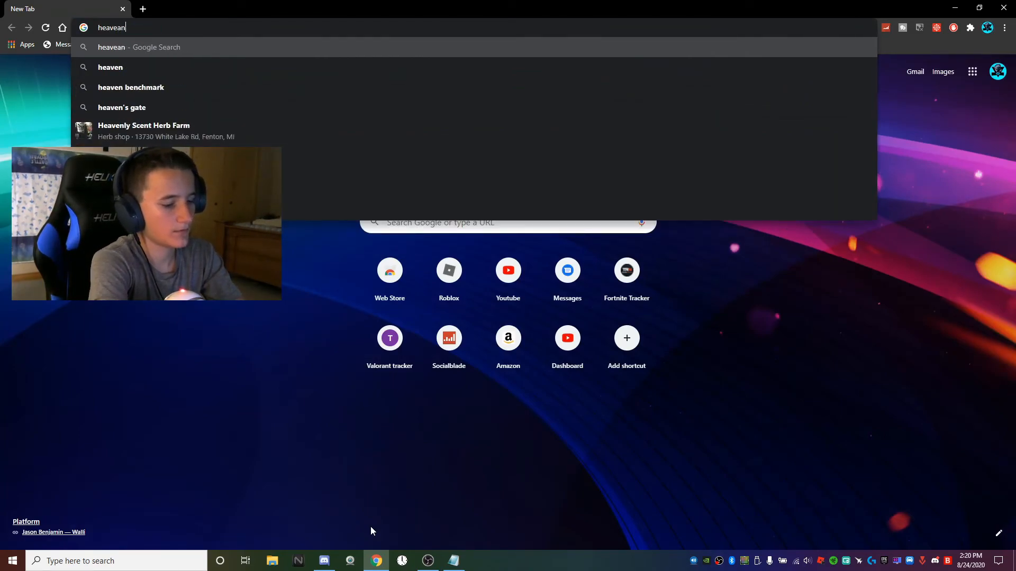
pyautogui.write('benchm')
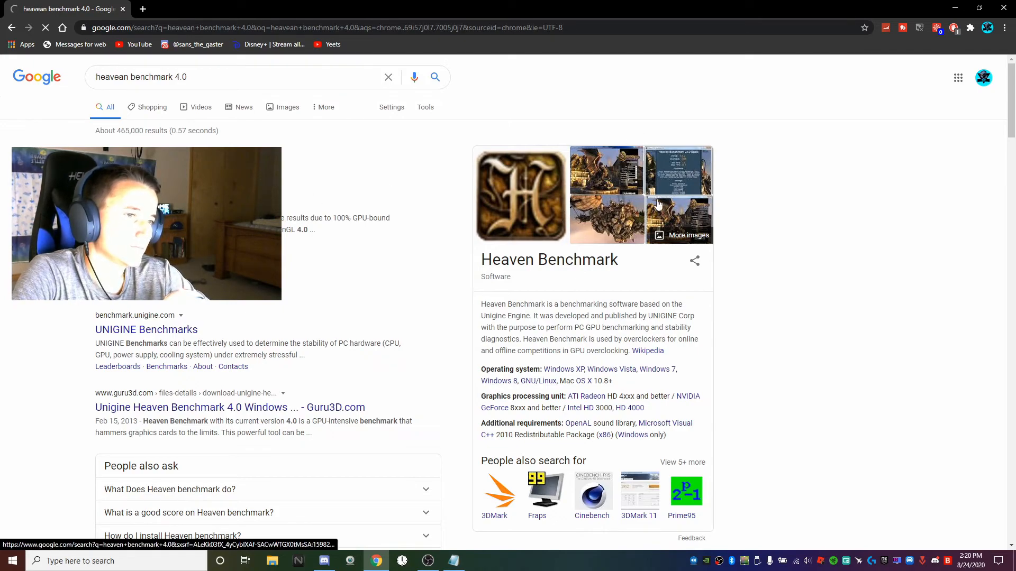
pyautogui.click(146, 330)
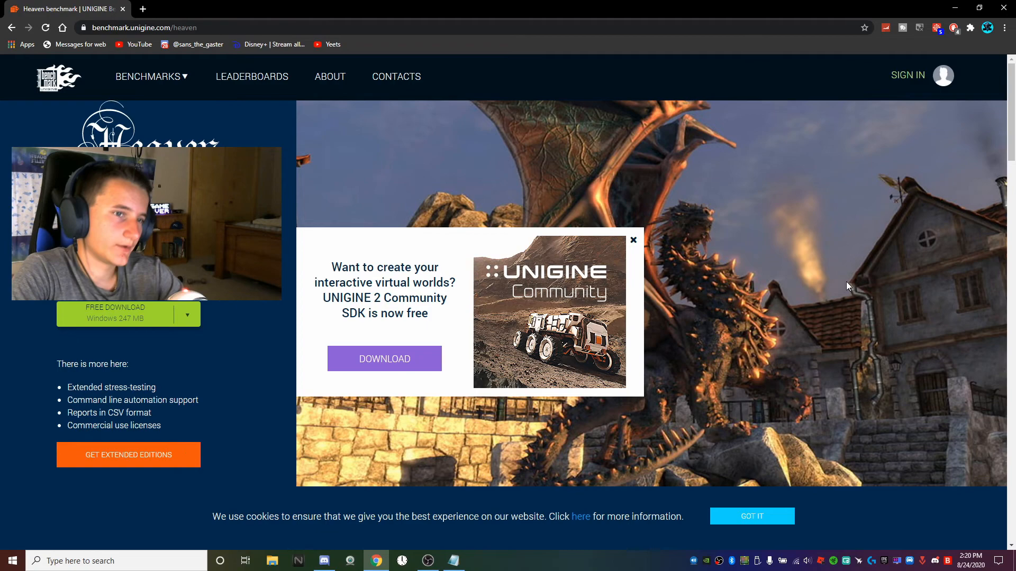
pyautogui.click(144, 28)
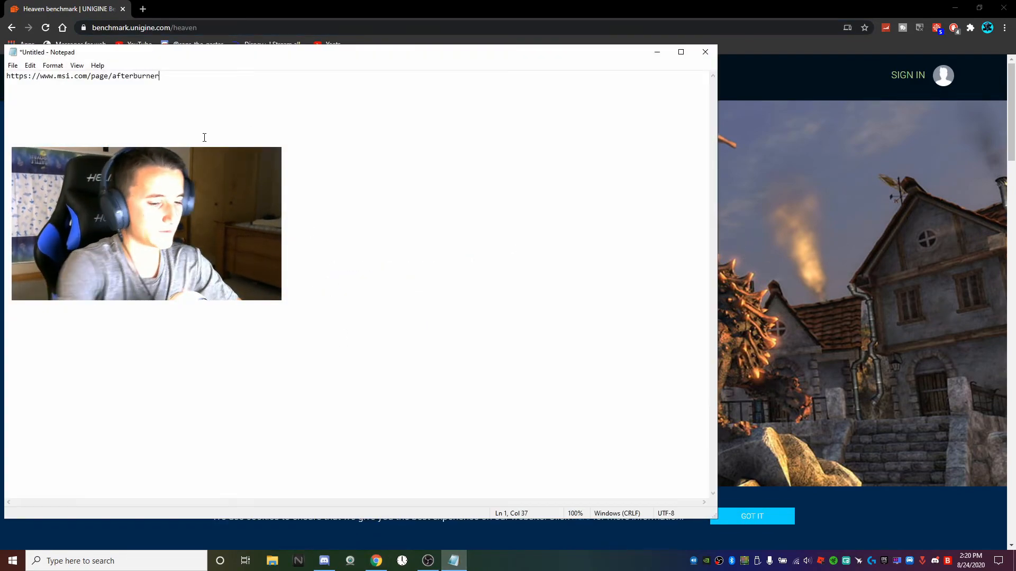
pyautogui.write('https://benchmark.unigine.com/heaven')
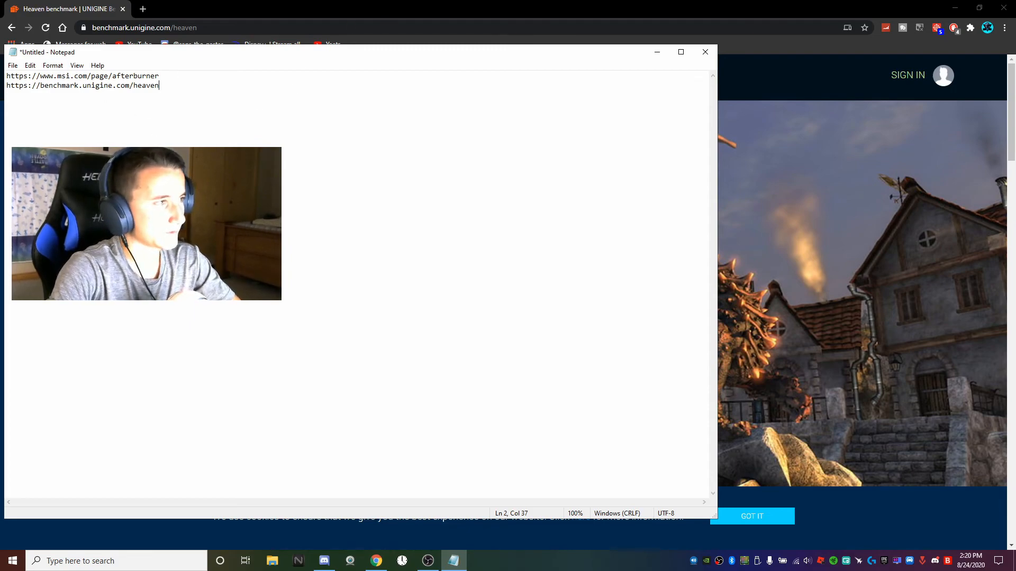
pyautogui.click(11, 65)
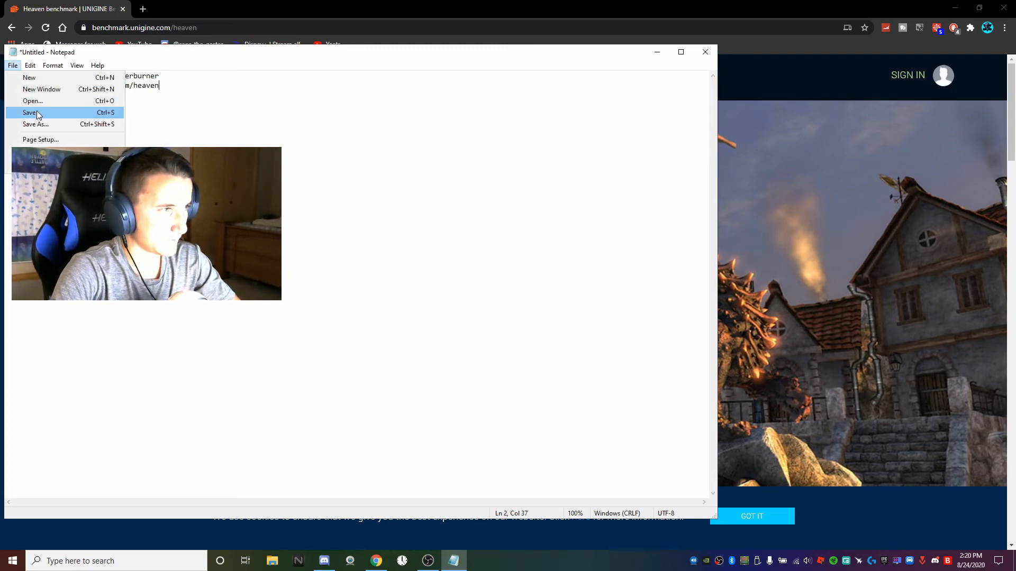
pyautogui.click(30, 112)
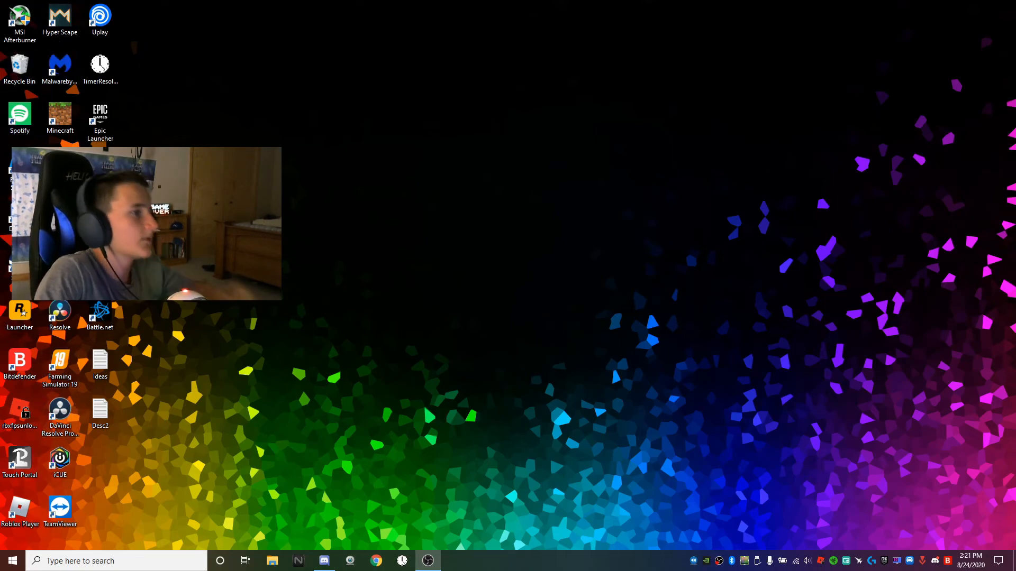
# Launch MSI Afterburner from the Start menu by searching 'msi'.
pyautogui.click(12, 561)
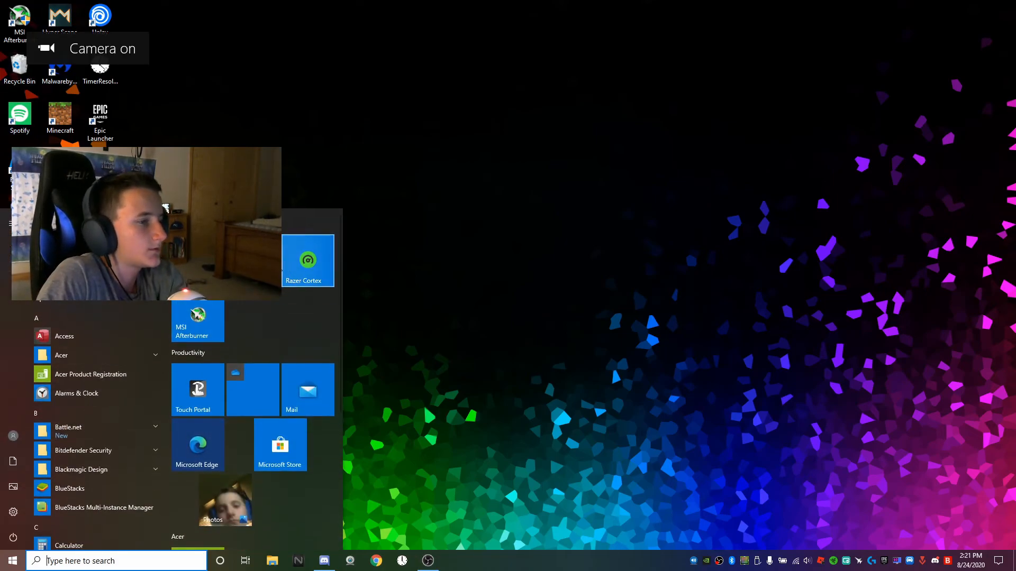
pyautogui.write('msi')
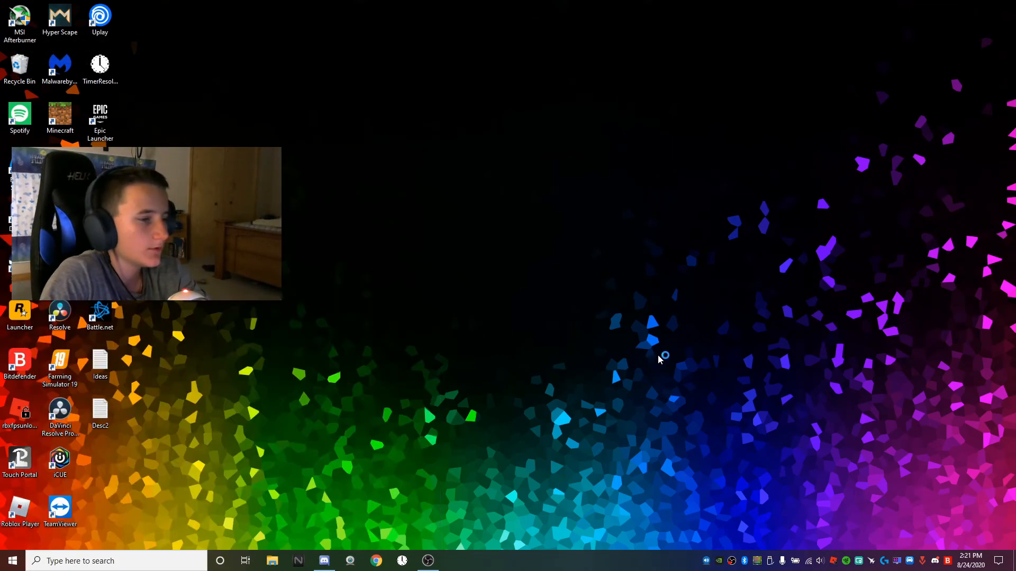
pyautogui.click(12, 560)
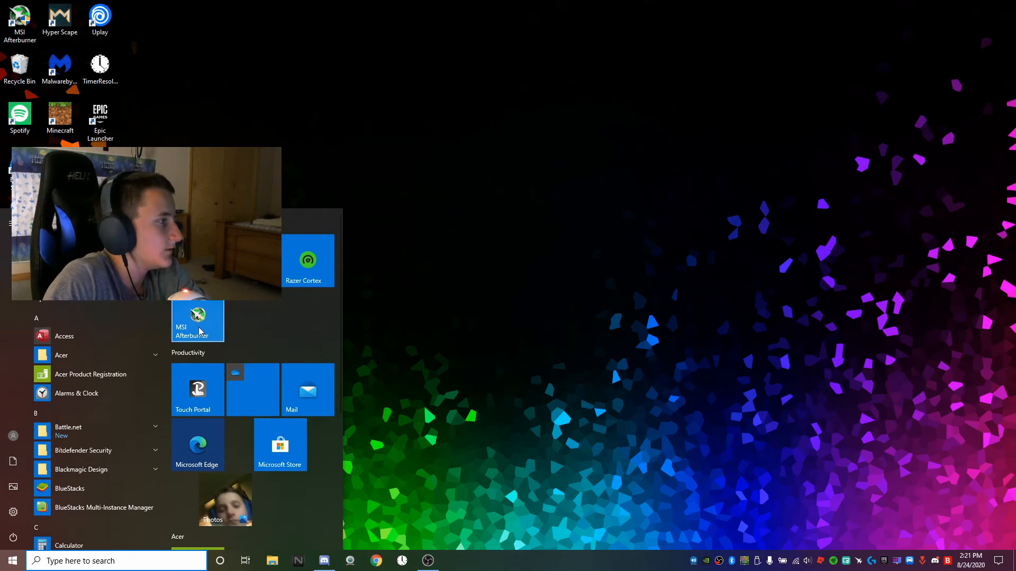
pyautogui.click(198, 322)
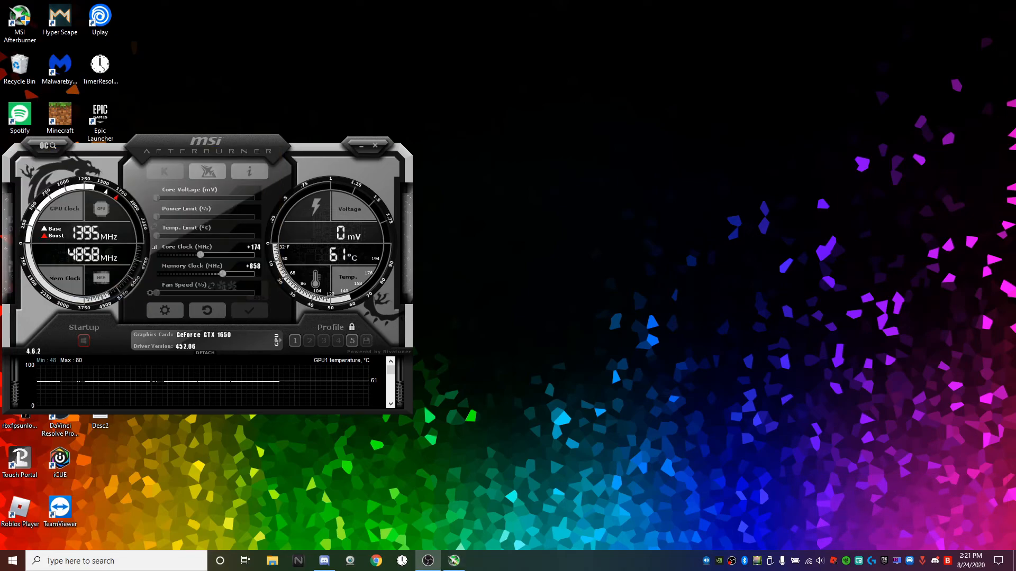
pyautogui.moveTo(196, 395)
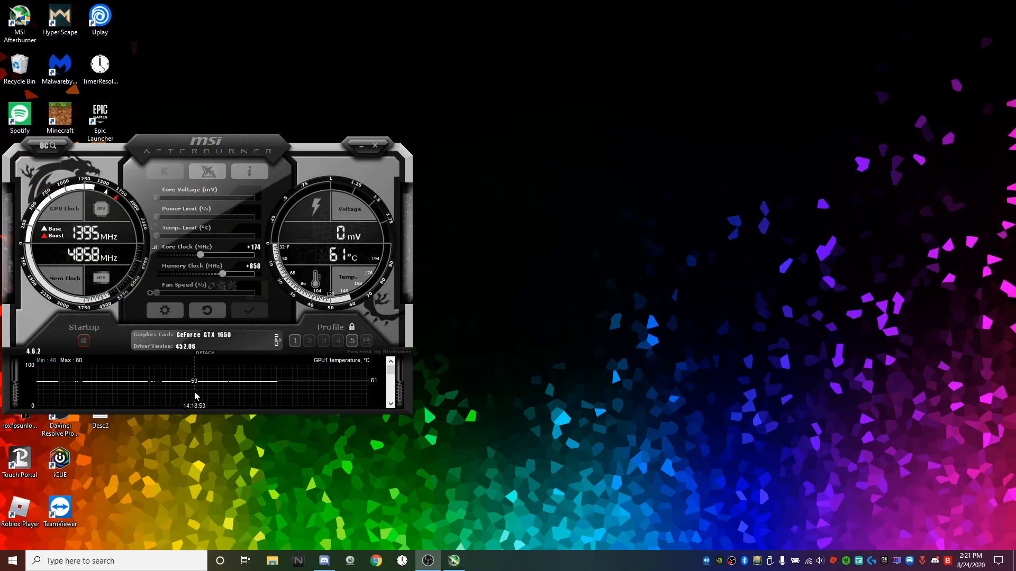
pyautogui.moveTo(207, 150); pyautogui.dragTo(263, 156)
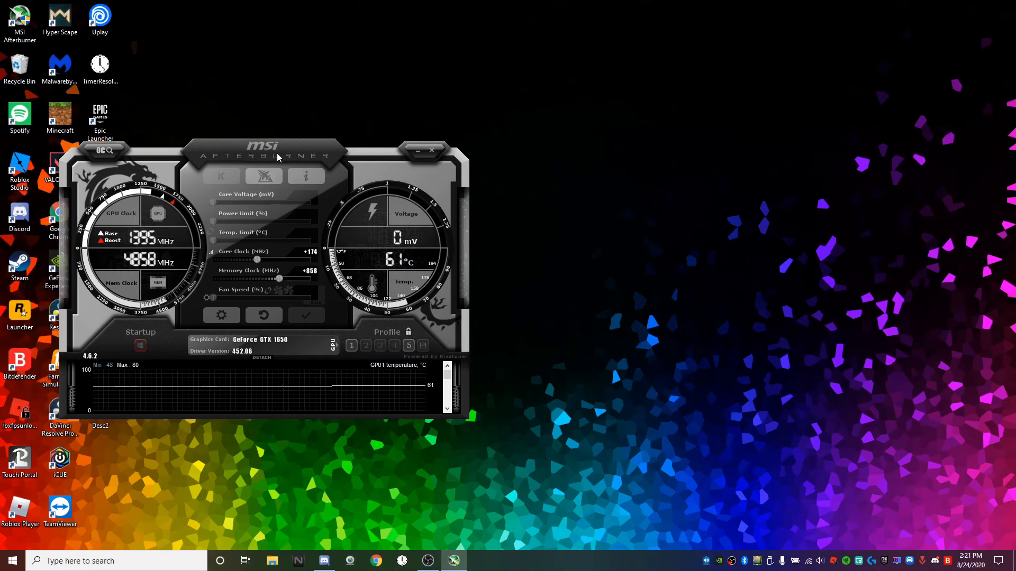
pyautogui.moveTo(262, 155); pyautogui.dragTo(554, 137)
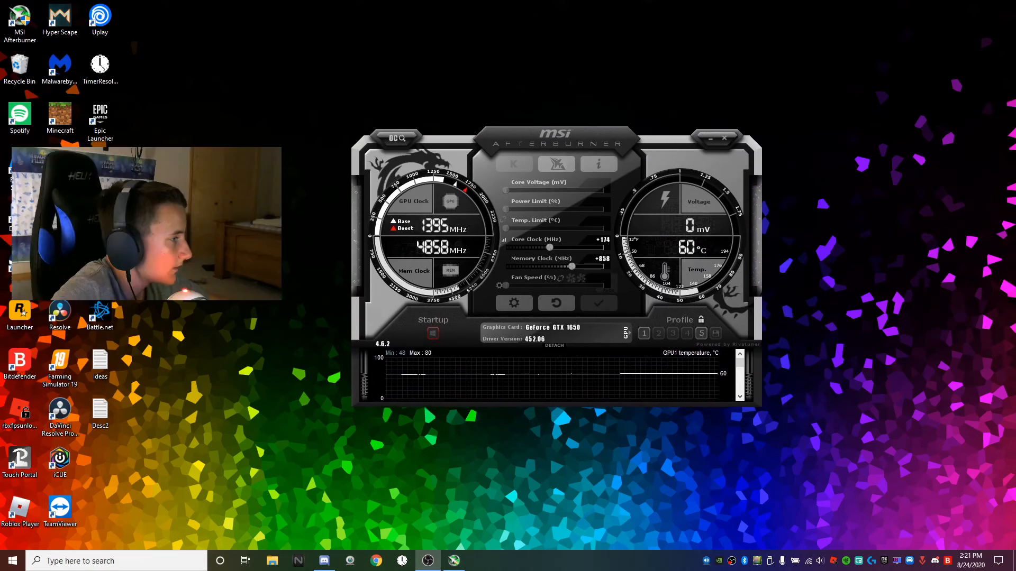
pyautogui.moveTo(556, 143); pyautogui.dragTo(515, 135)
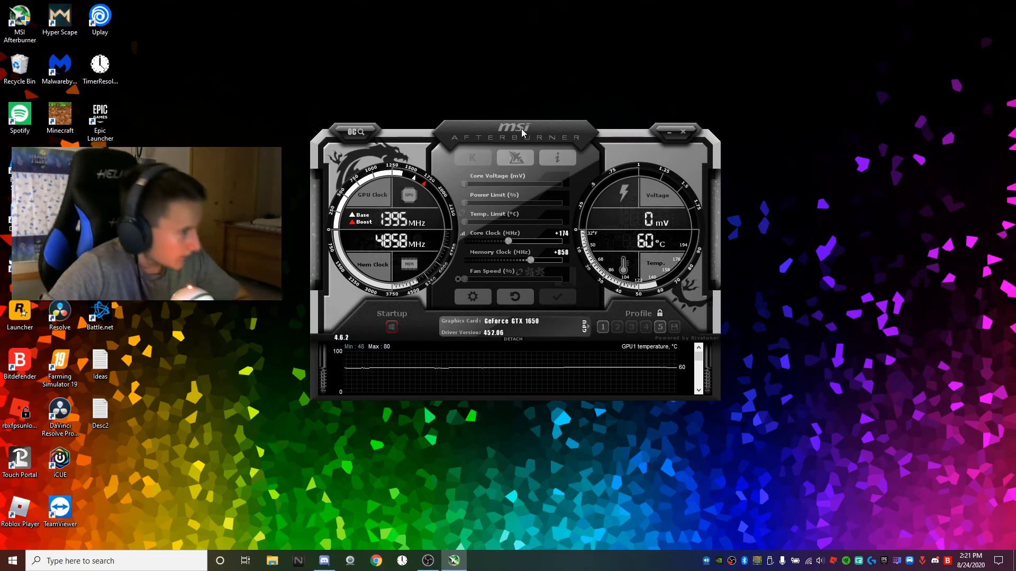
pyautogui.moveTo(625, 238)
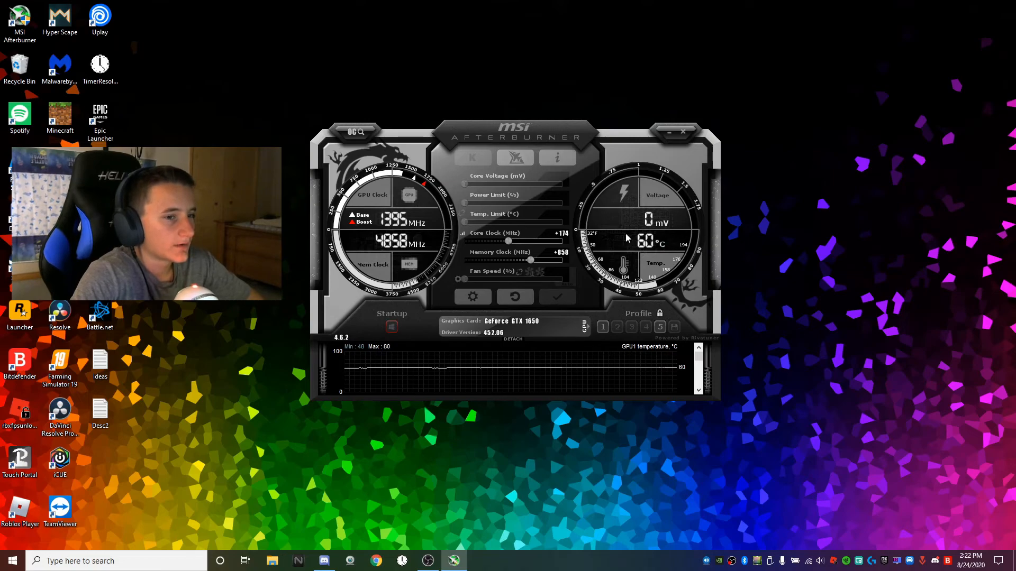
pyautogui.moveTo(573, 322)
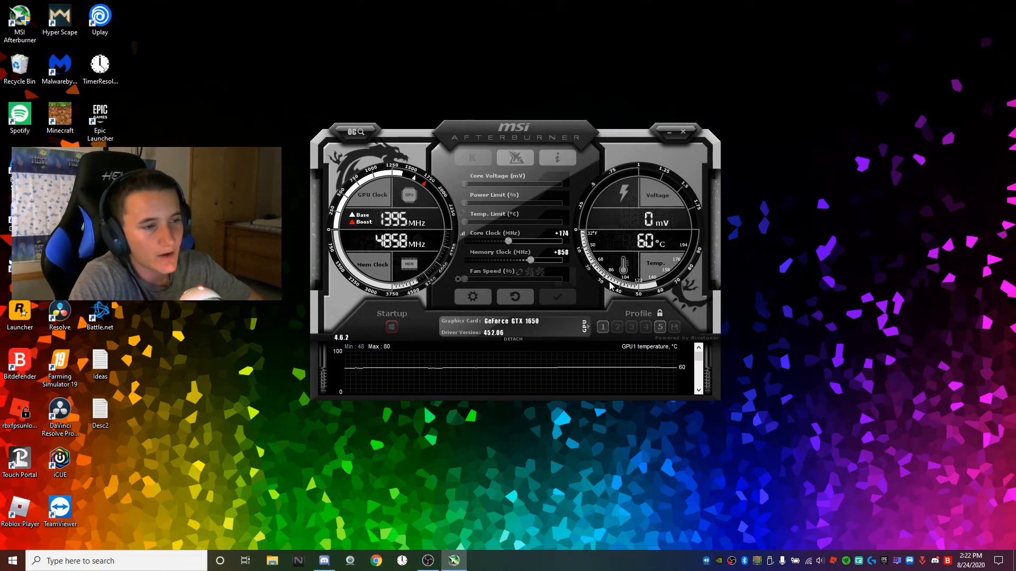
pyautogui.moveTo(671, 213)
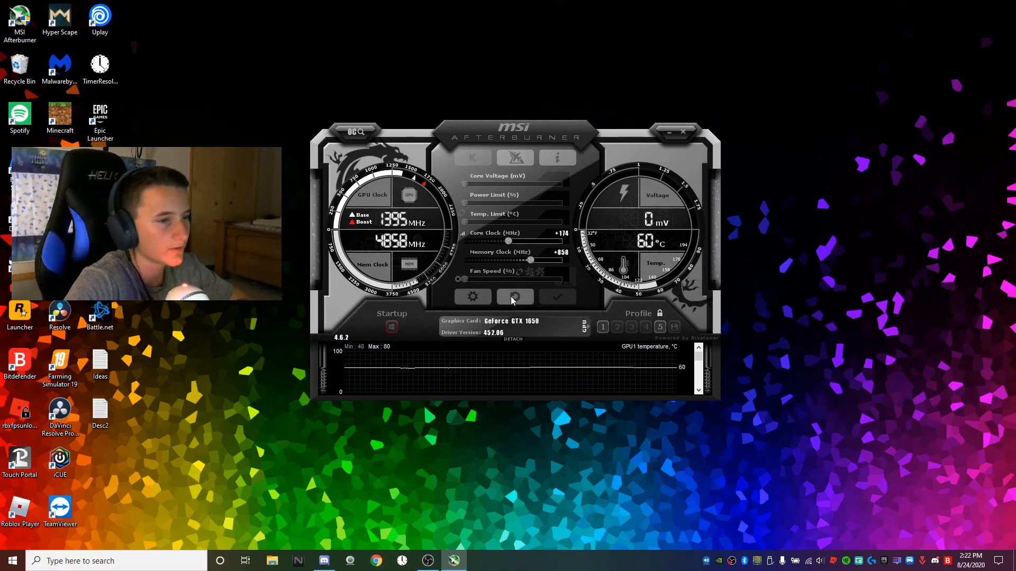
# Reset the core and memory clock offsets to +0 and bring up the Unigine Heaven launcher.
pyautogui.click(514, 296)
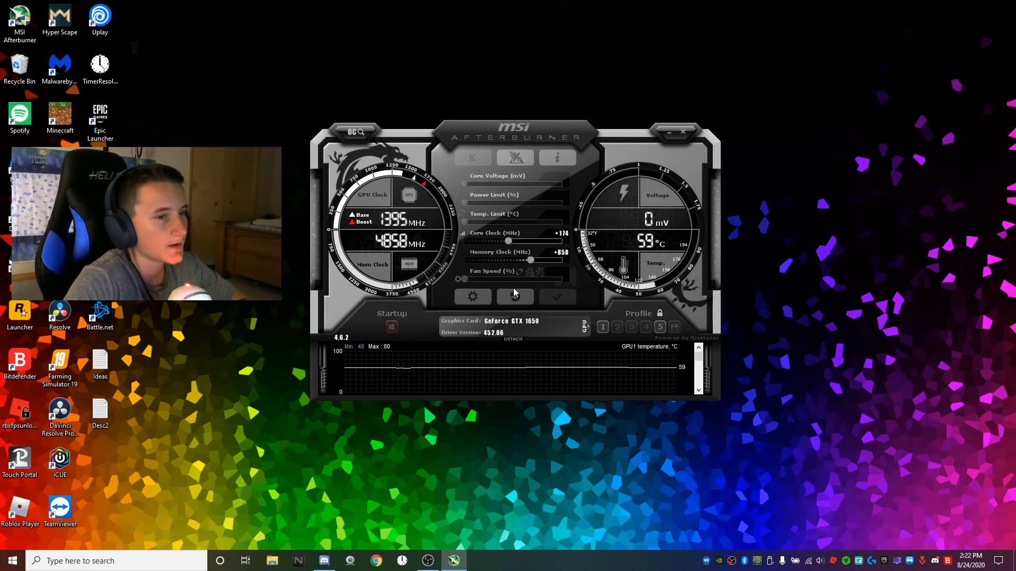
pyautogui.click(659, 327)
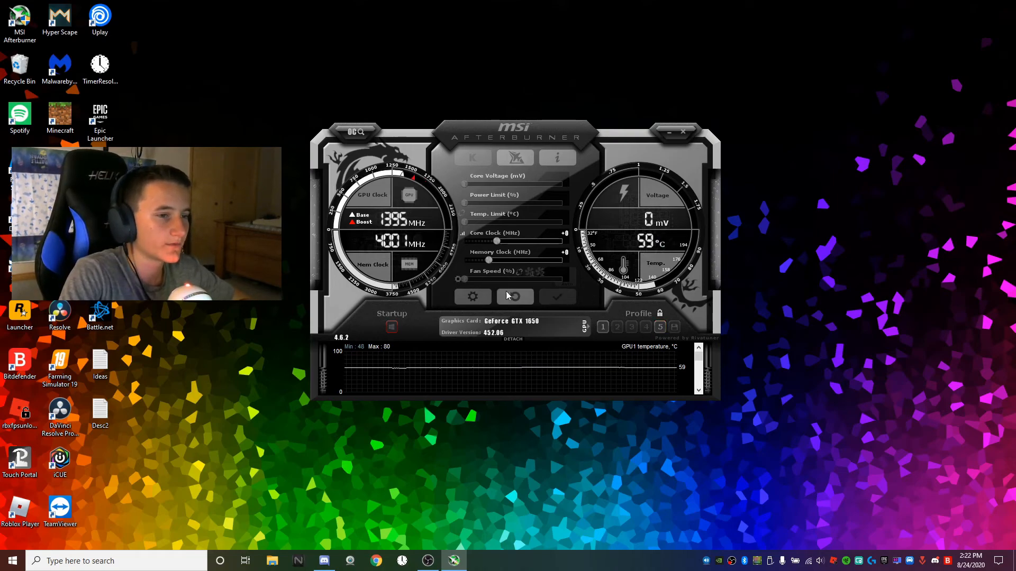
pyautogui.click(515, 297)
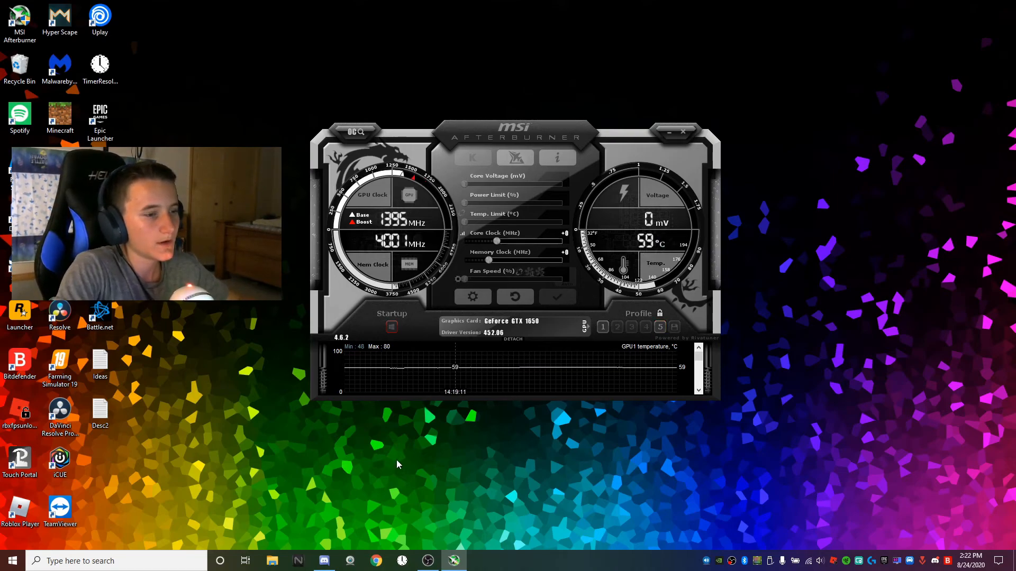
pyautogui.moveTo(512, 137); pyautogui.dragTo(343, 42)
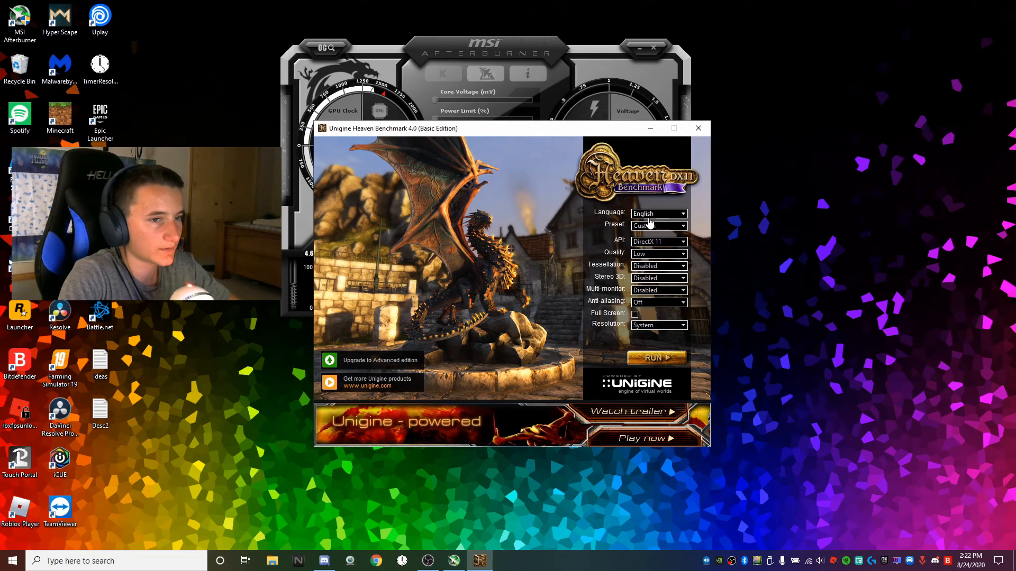
# Keep the Custom preset with DirectX 11, tessellation disabled and stereo 3D disabled.
pyautogui.click(657, 225)
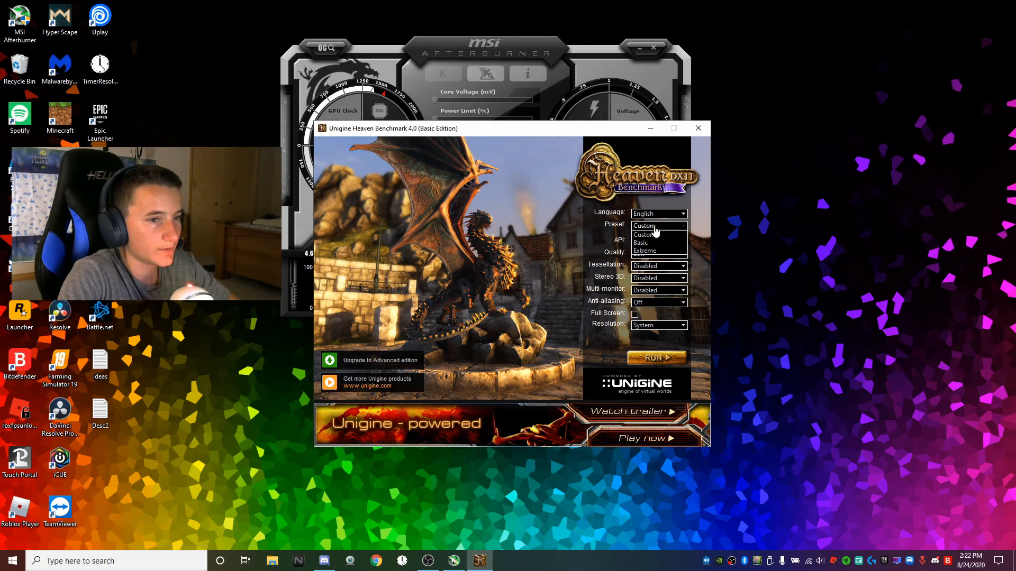
pyautogui.click(643, 225)
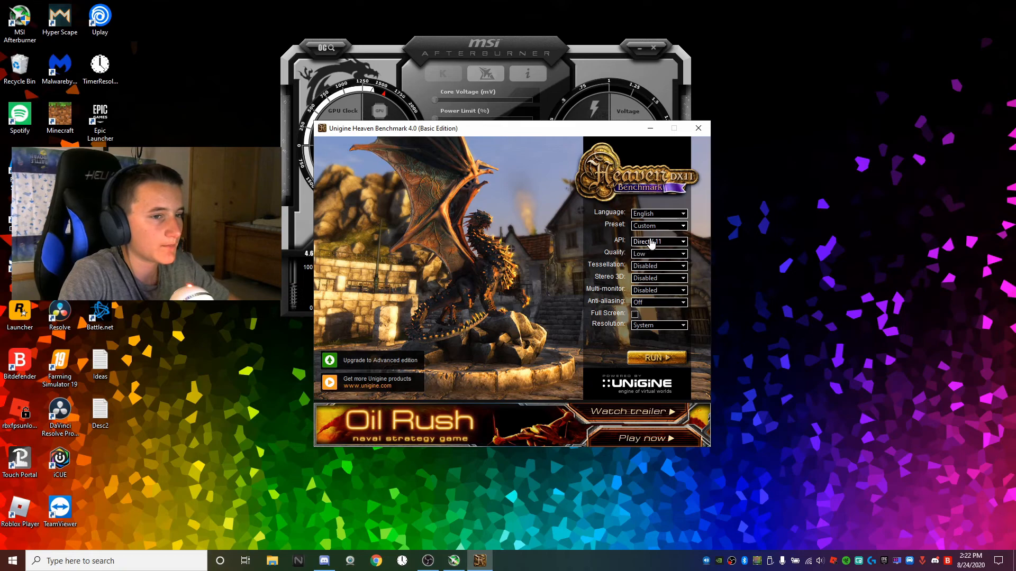
pyautogui.click(657, 241)
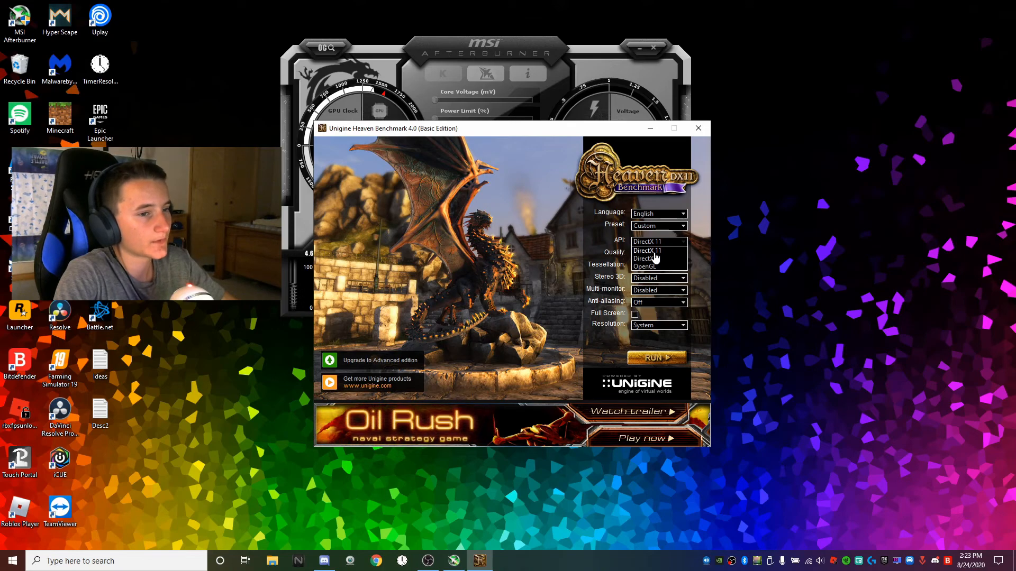
pyautogui.click(657, 253)
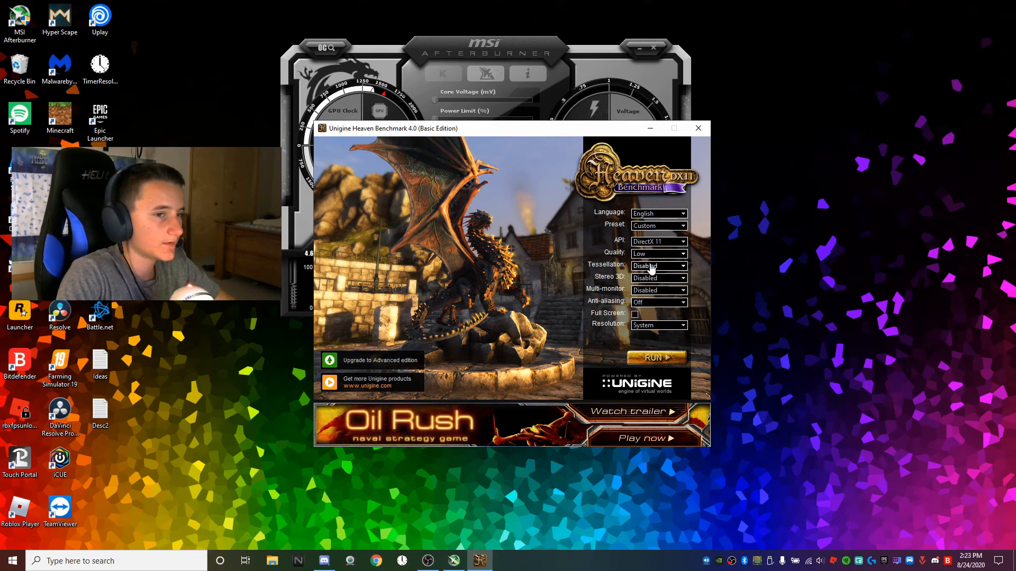
pyautogui.click(657, 265)
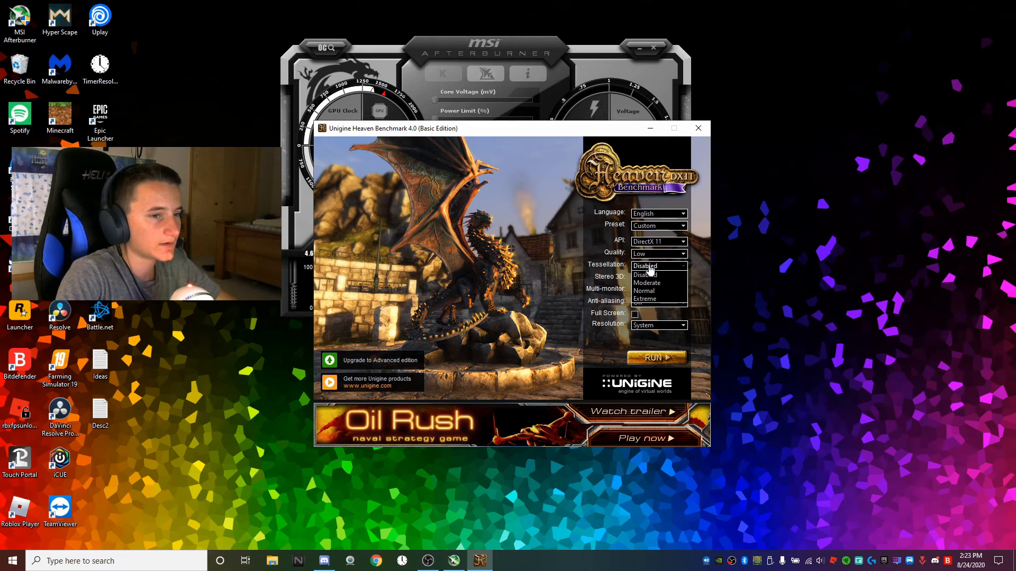
pyautogui.click(682, 276)
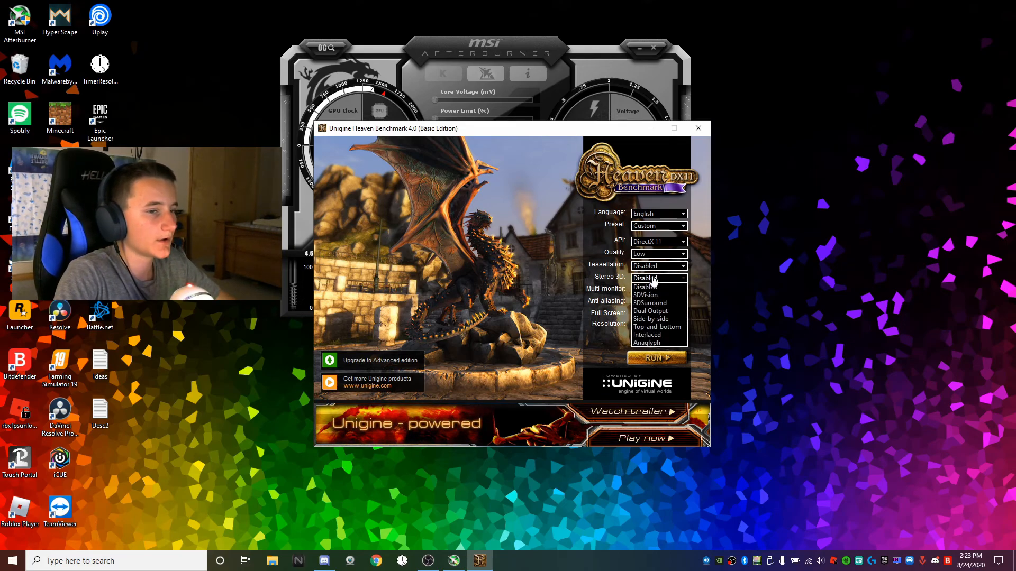
pyautogui.click(656, 277)
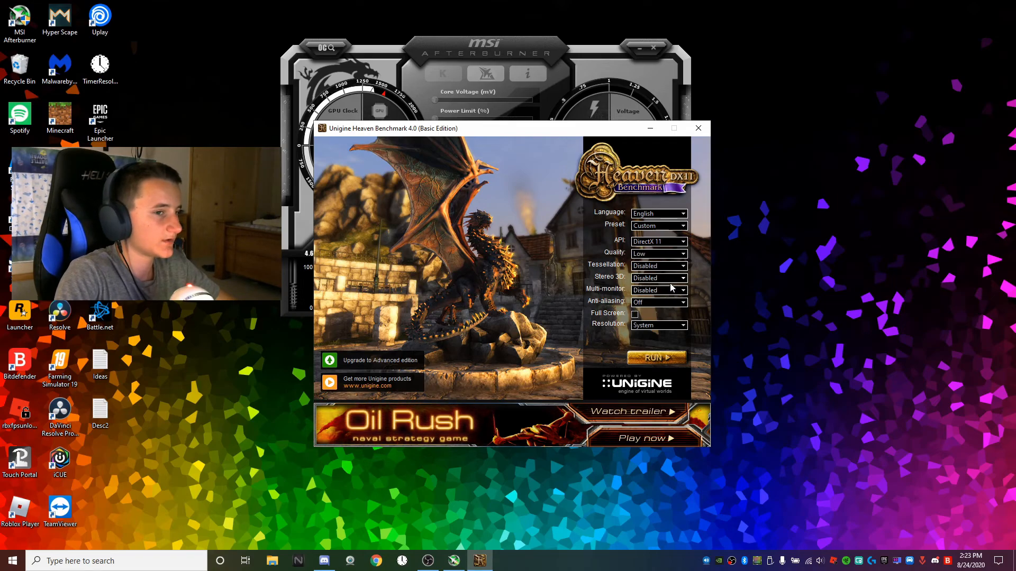
# Keep multi-monitor and anti-aliasing off and set the resolution to 1920x1080.
pyautogui.click(657, 290)
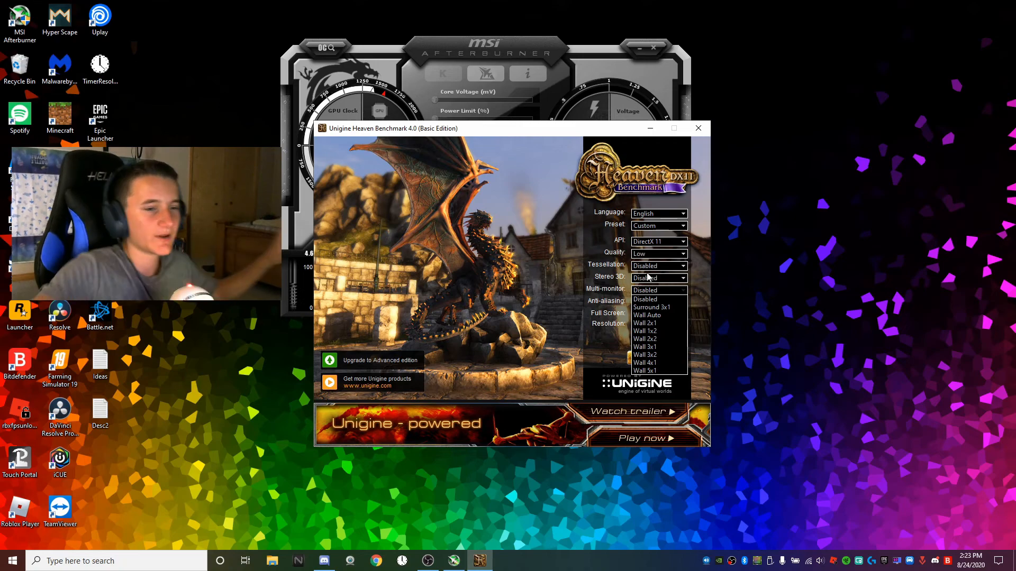
pyautogui.moveTo(672, 318)
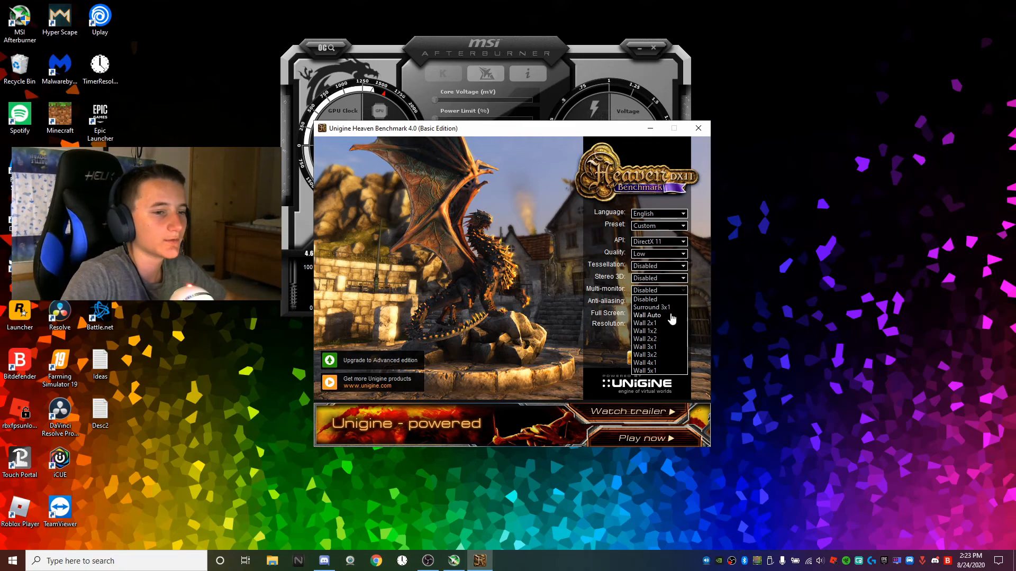
pyautogui.click(657, 302)
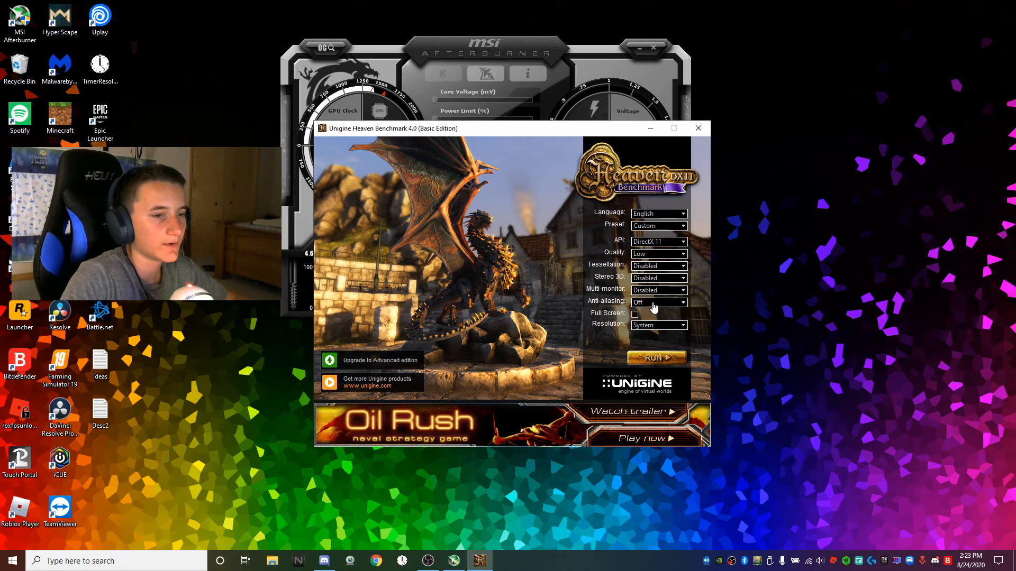
pyautogui.click(683, 303)
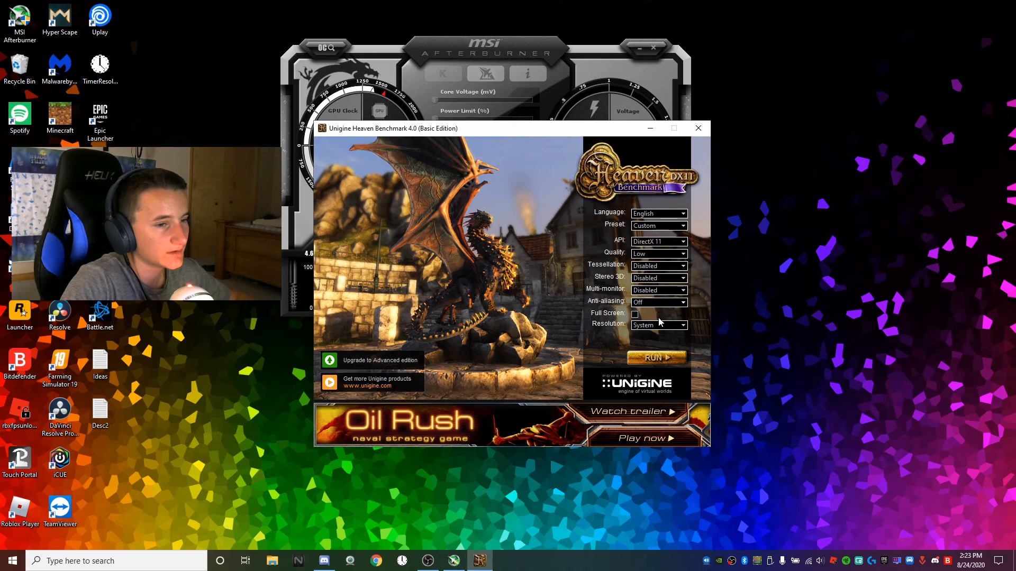
pyautogui.click(656, 325)
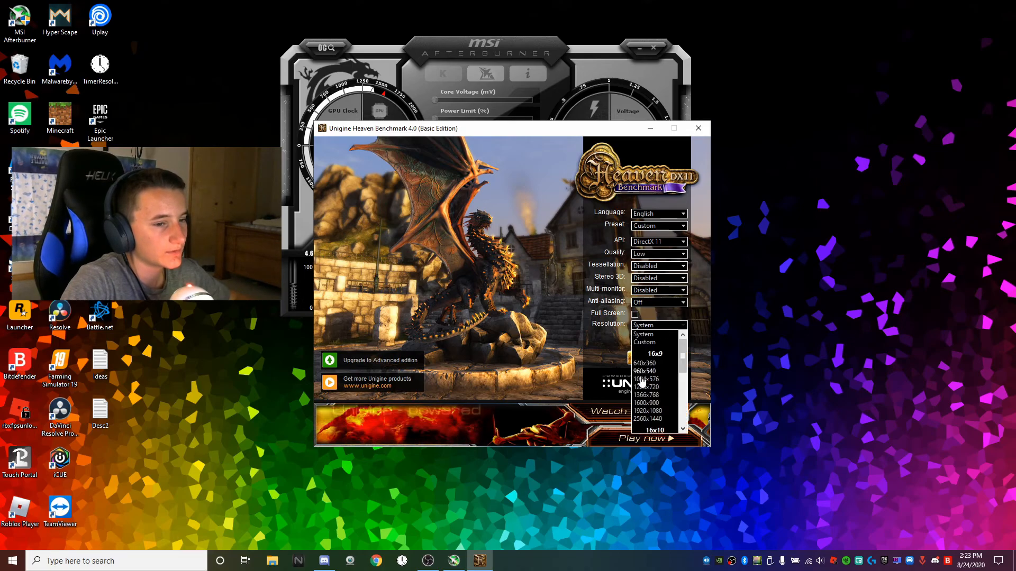
pyautogui.click(647, 410)
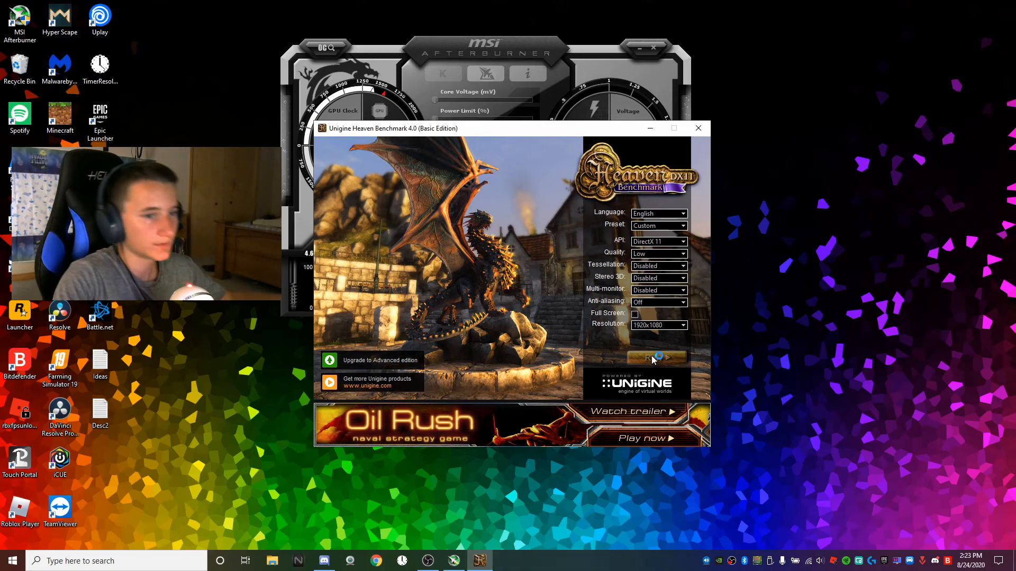
# Run the Heaven scene, dismiss its Start menu and hide the Camera menu so it stresses the GPU.
pyautogui.click(656, 358)
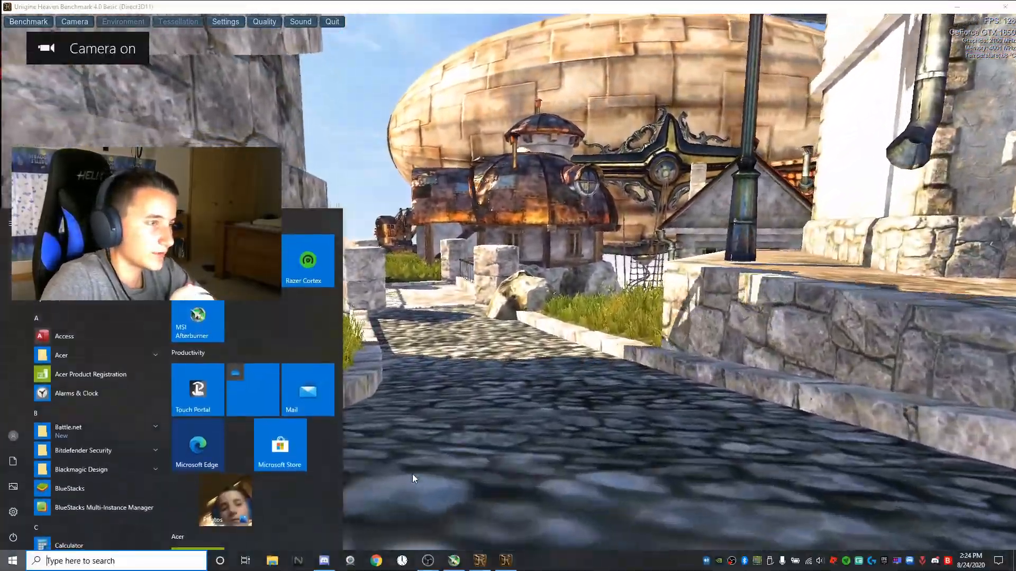
pyautogui.click(74, 21)
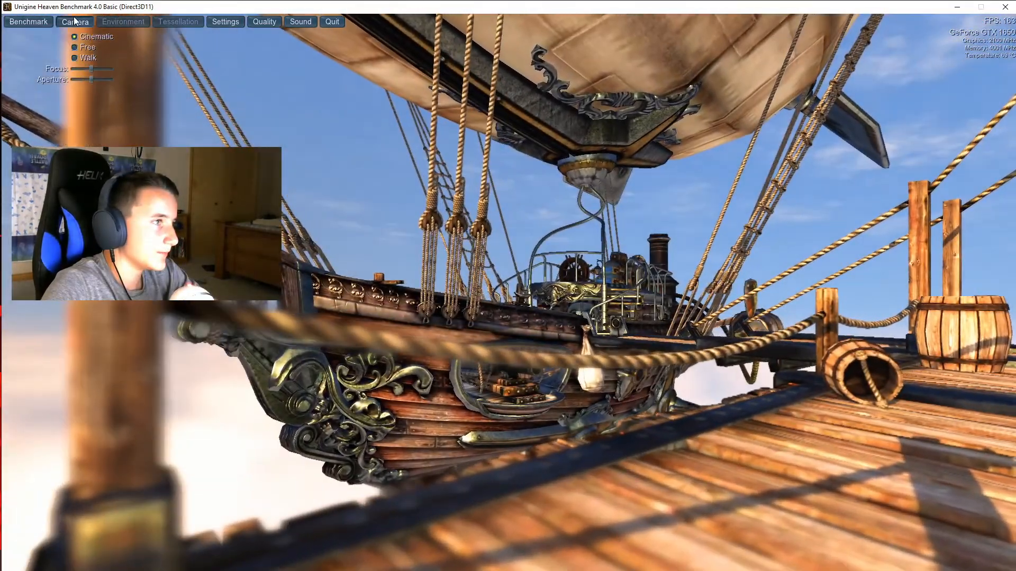
pyautogui.click(454, 561)
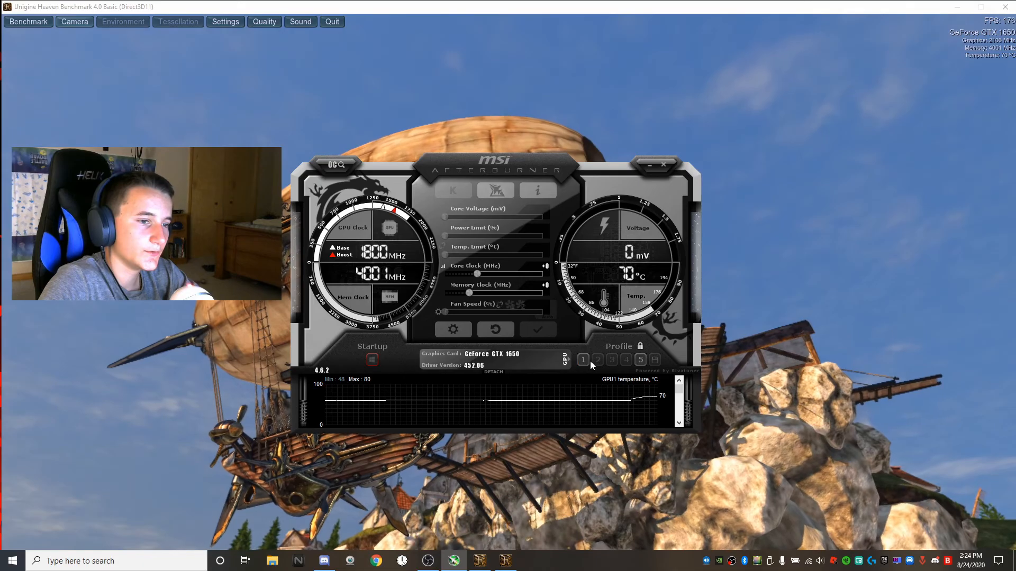
# Load and apply profile 1 (+174 core, +850 memory), then reset the offsets to default.
pyautogui.click(537, 330)
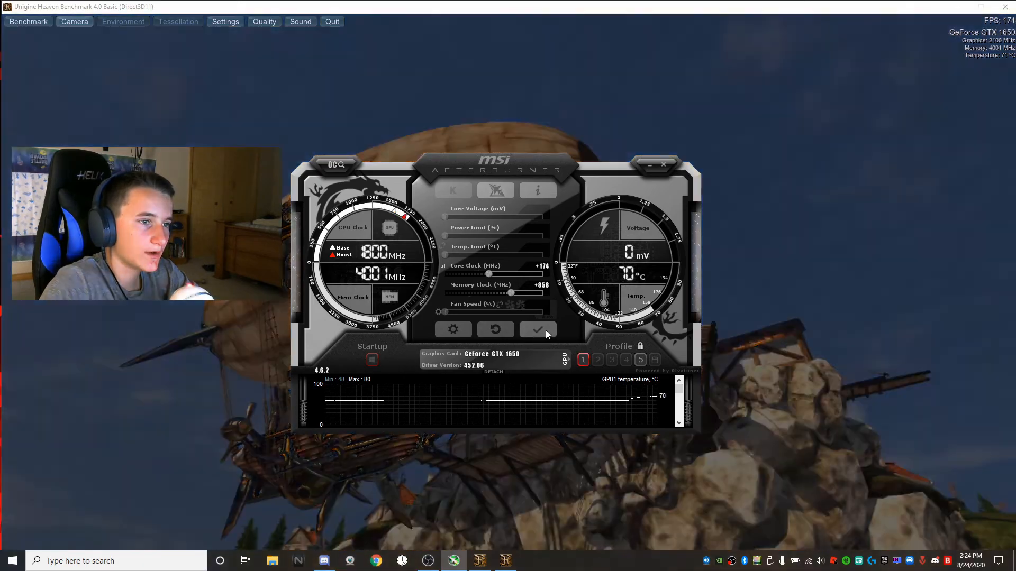
pyautogui.click(538, 330)
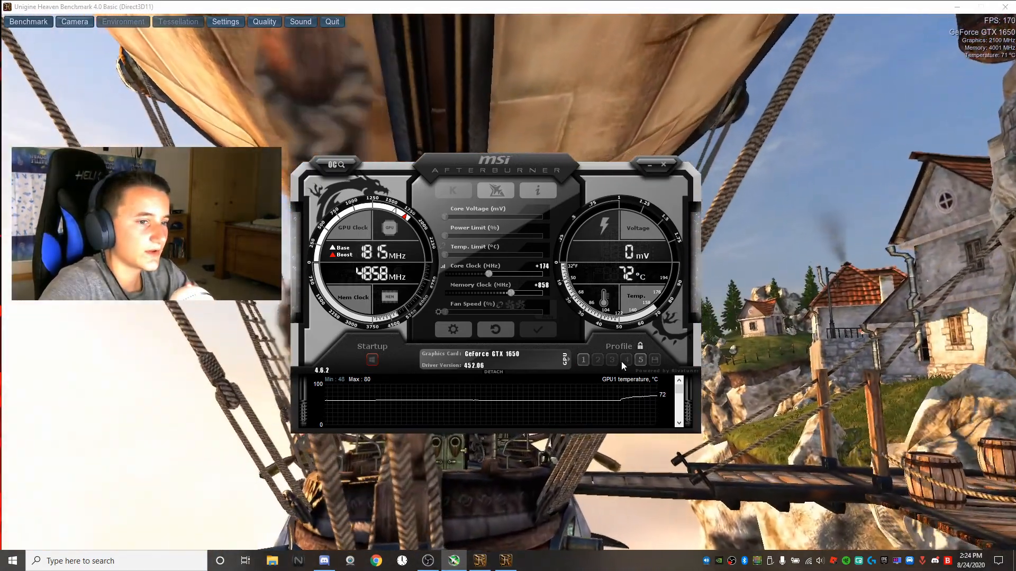
pyautogui.click(640, 360)
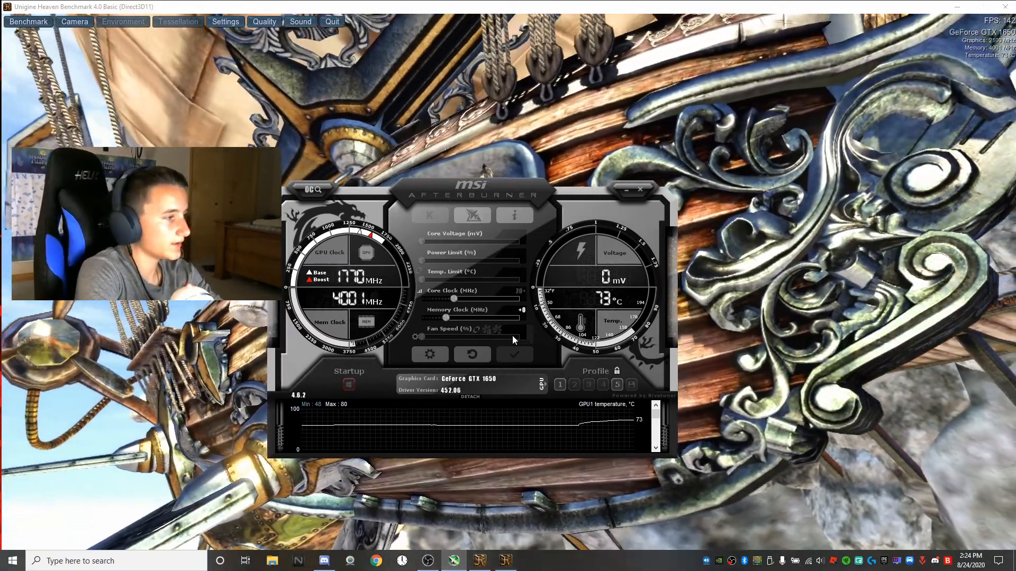
# Raise the core clock offset to +260 under load, then drag it back down.
pyautogui.moveTo(445, 300); pyautogui.dragTo(455, 299)
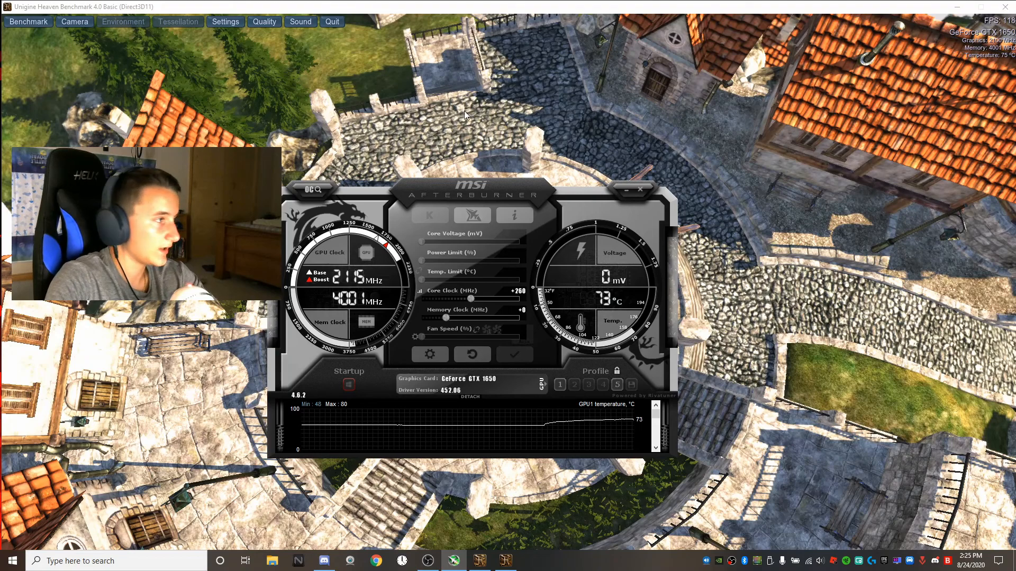
pyautogui.click(641, 189)
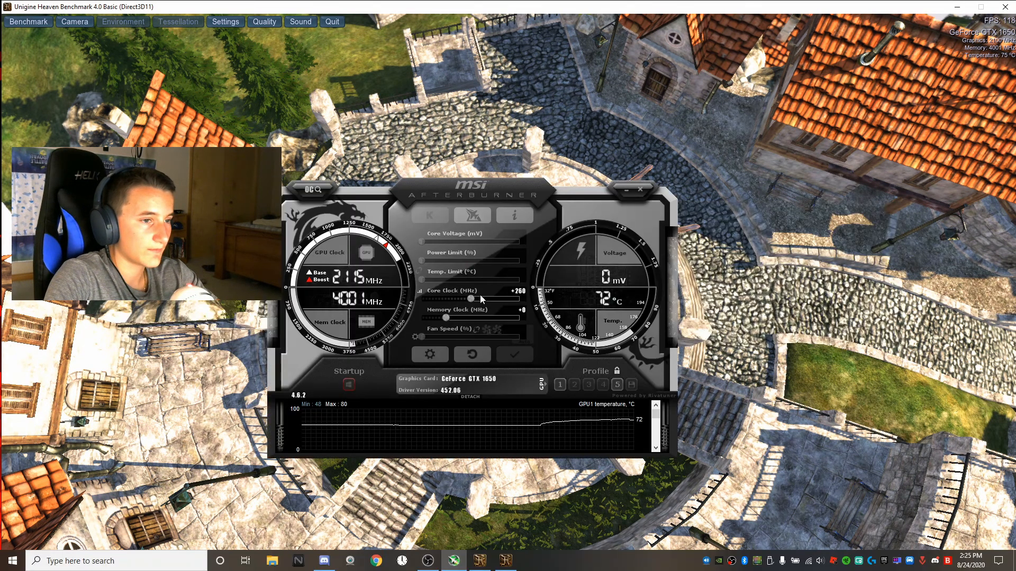
pyautogui.moveTo(470, 298); pyautogui.dragTo(476, 298)
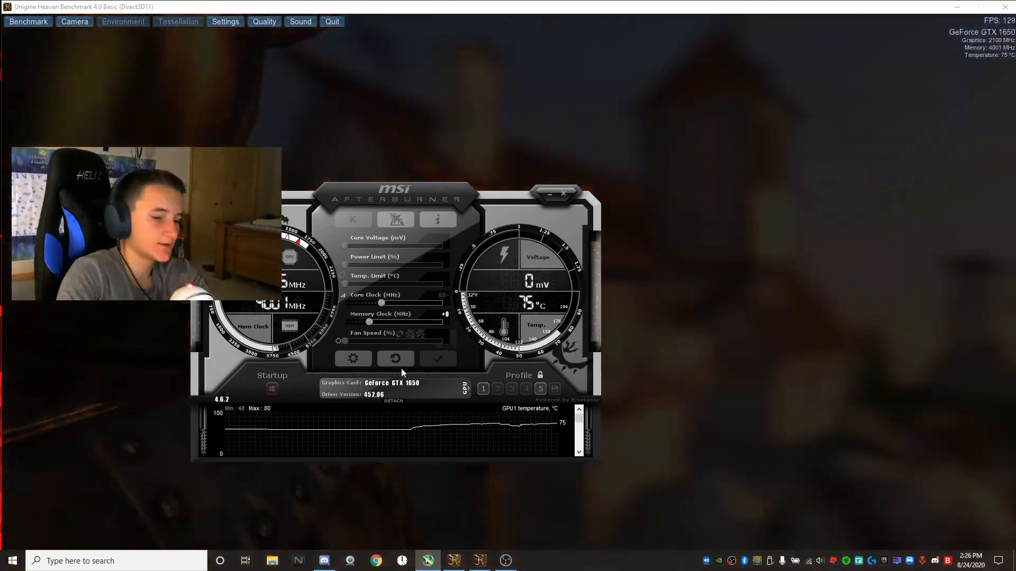
# Set the memory clock offset to +400 alongside the +75 core offset.
pyautogui.click(438, 359)
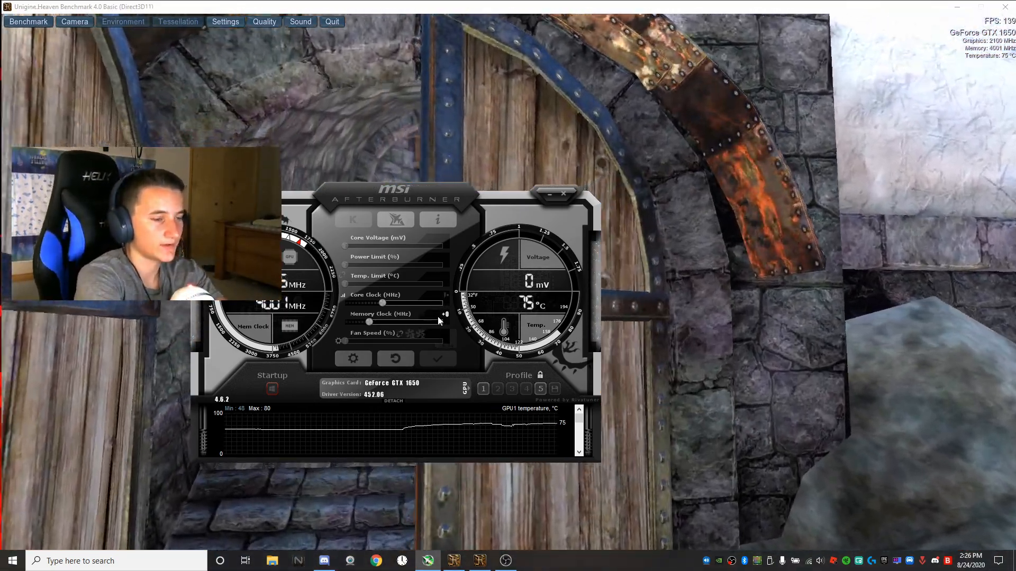
pyautogui.click(438, 358)
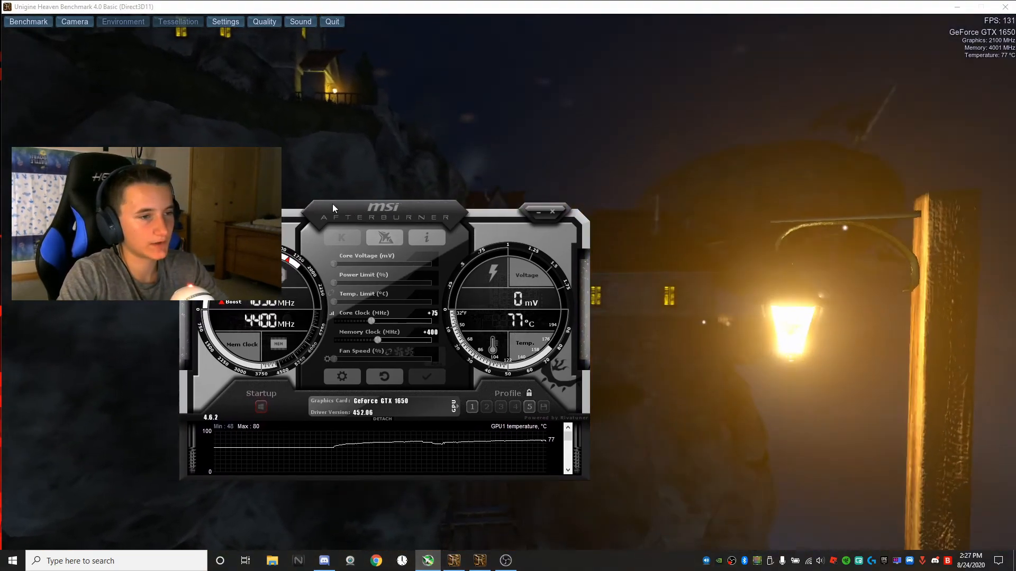
# Apply profile 1's +174 core offset and nudge the memory clock offset higher.
pyautogui.moveTo(381, 217); pyautogui.dragTo(470, 172)
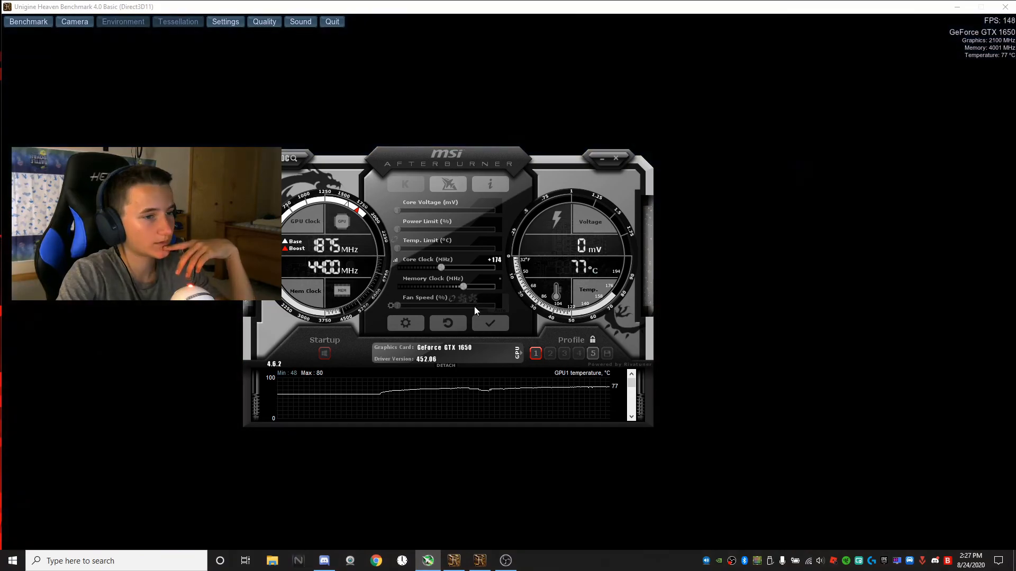
pyautogui.click(490, 323)
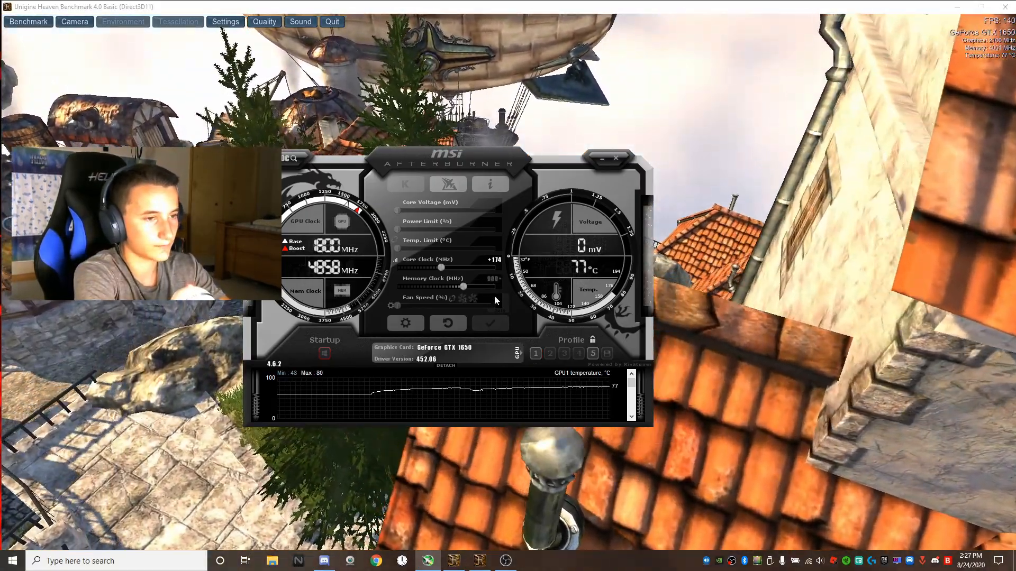
pyautogui.moveTo(442, 287); pyautogui.dragTo(489, 287)
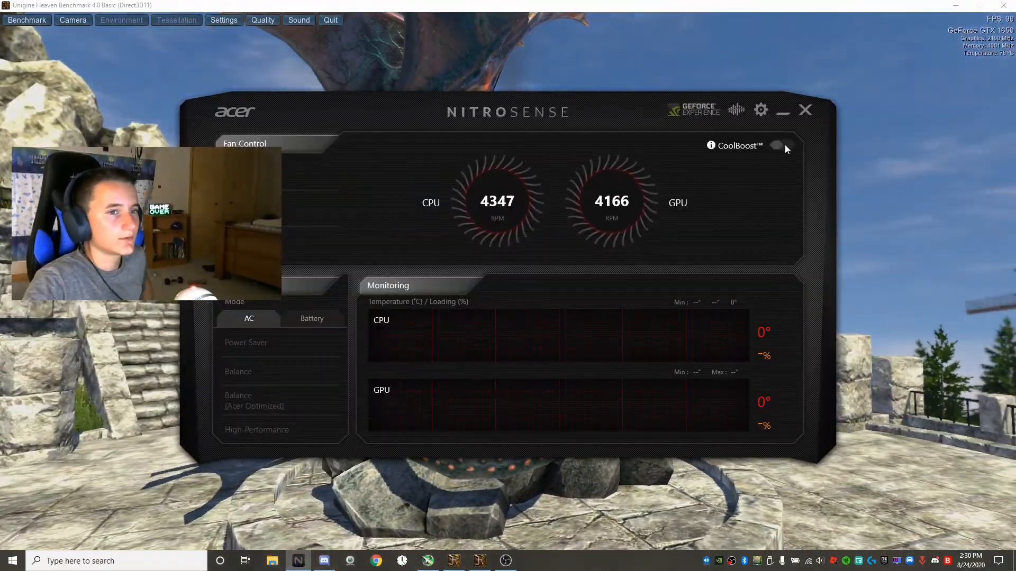
# Enable CoolBoost for maximum fan speed and dismiss the refresh-rate reminder.
pyautogui.click(736, 110)
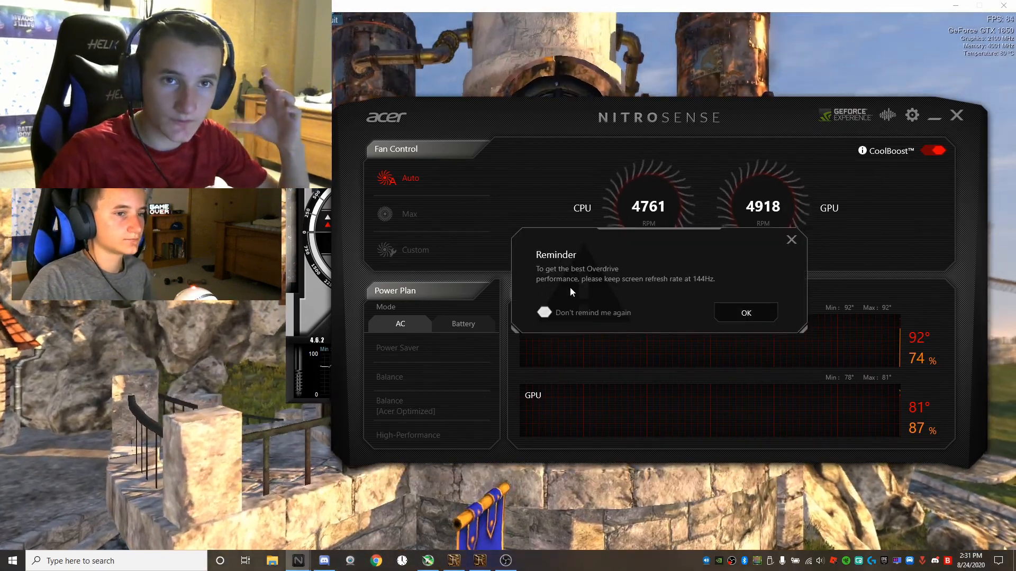
pyautogui.click(745, 313)
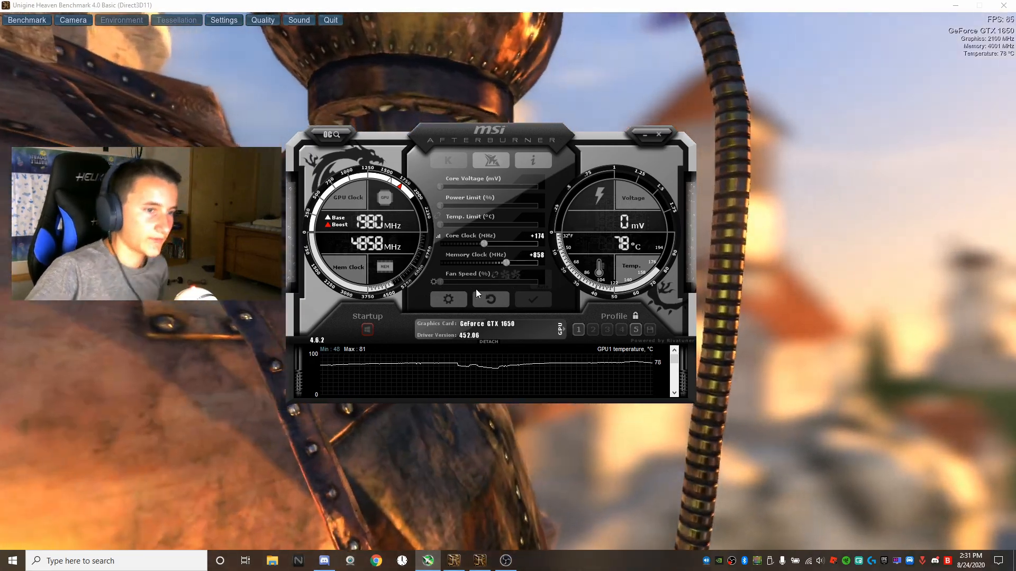
# Bring Afterburner back to the front showing +174 core and +858 memory offsets.
pyautogui.click(490, 298)
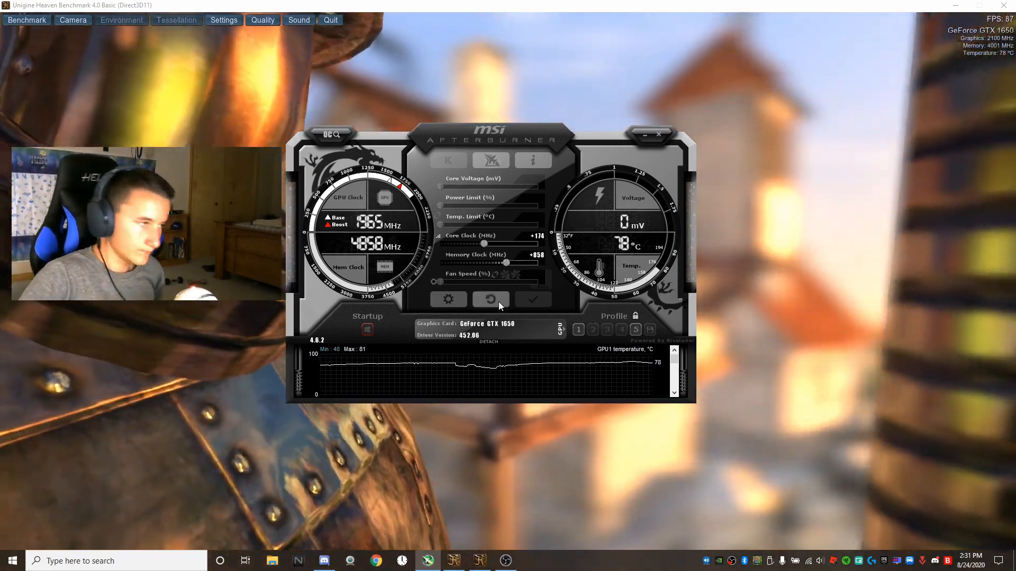